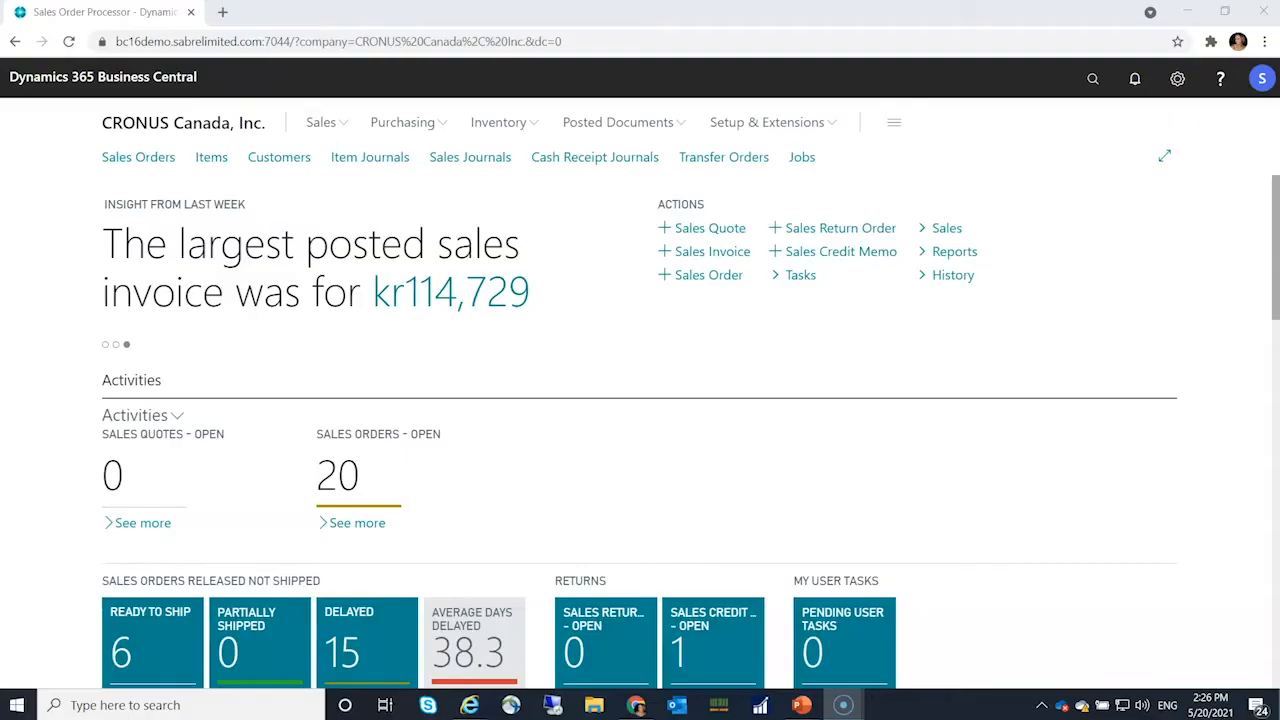
mouse_move(936, 172)
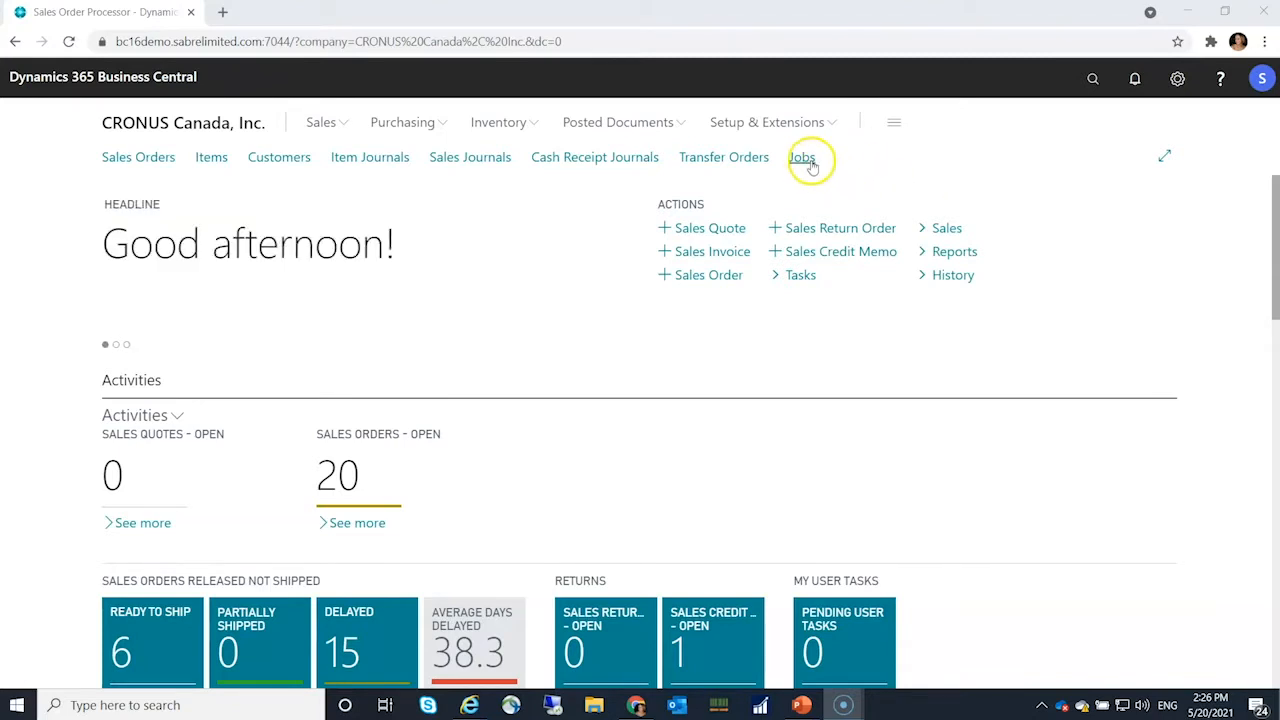
Go to the Jobs list from the role center navigation bar.
click(802, 156)
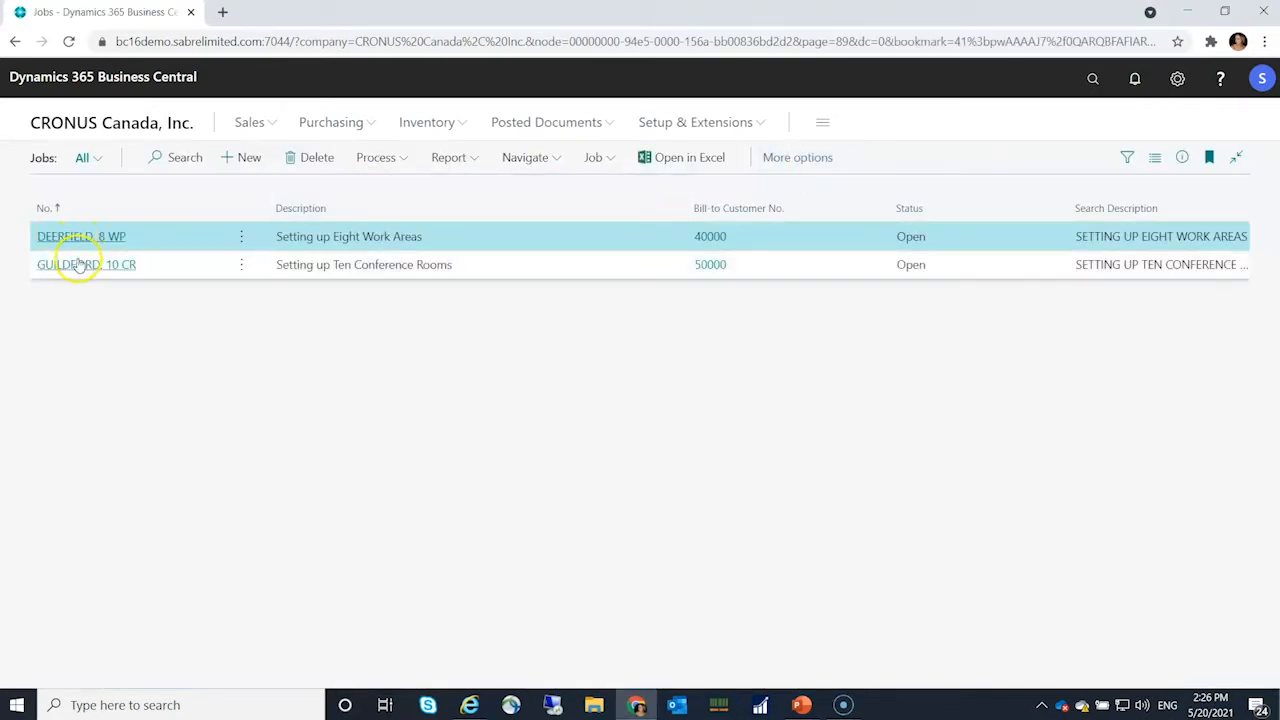
On job GUILDFORD, 10 CR, flag task 1120 Selecting Furnishings as a BOM task.
click(86, 264)
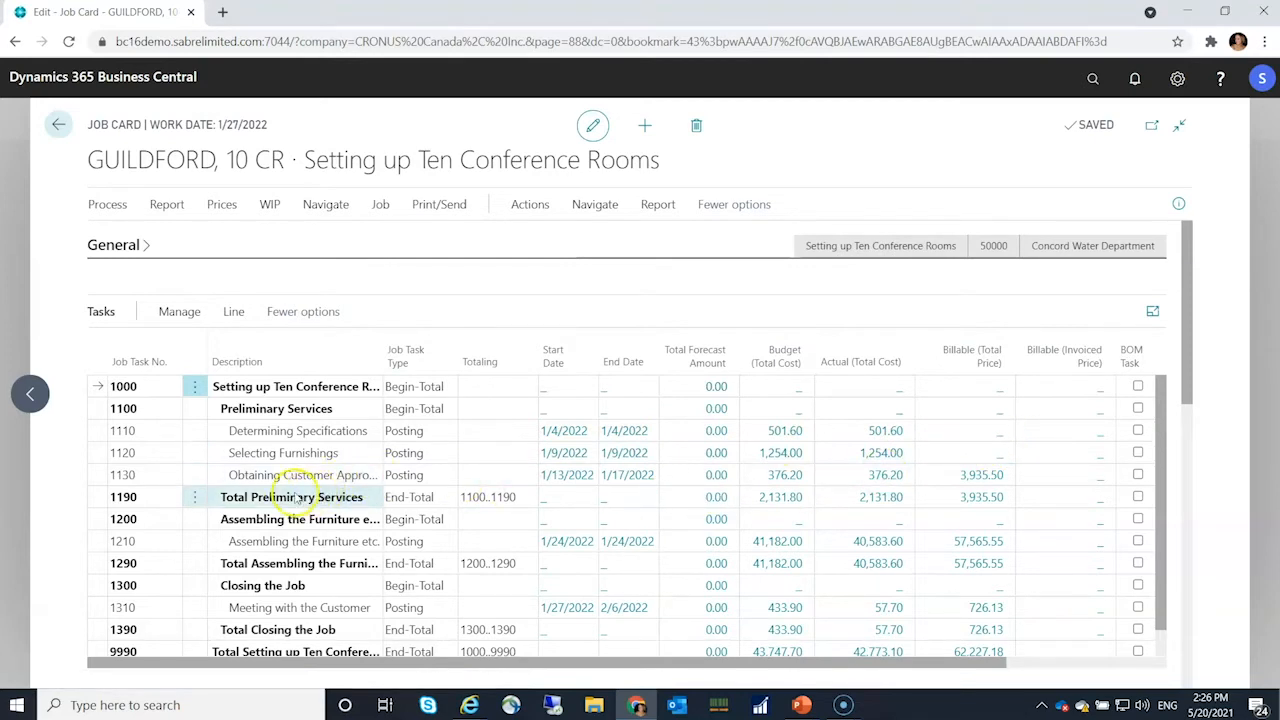
mouse_move(292, 496)
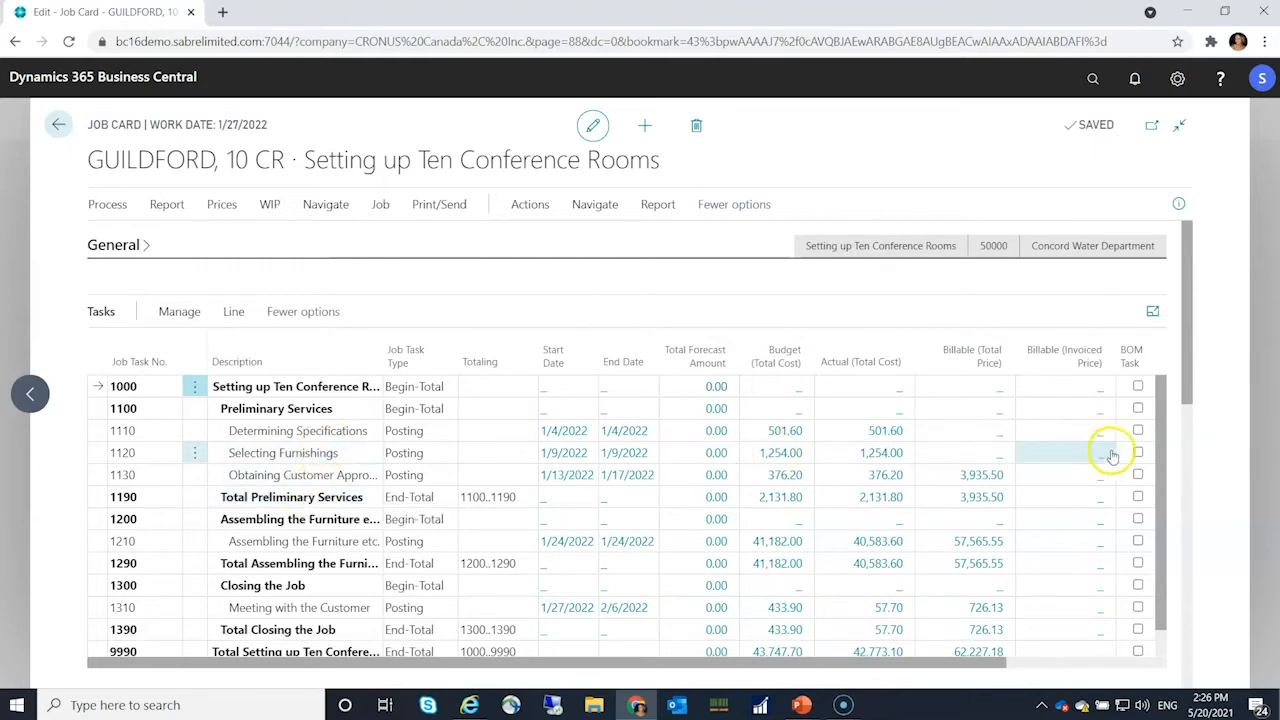
click(1136, 452)
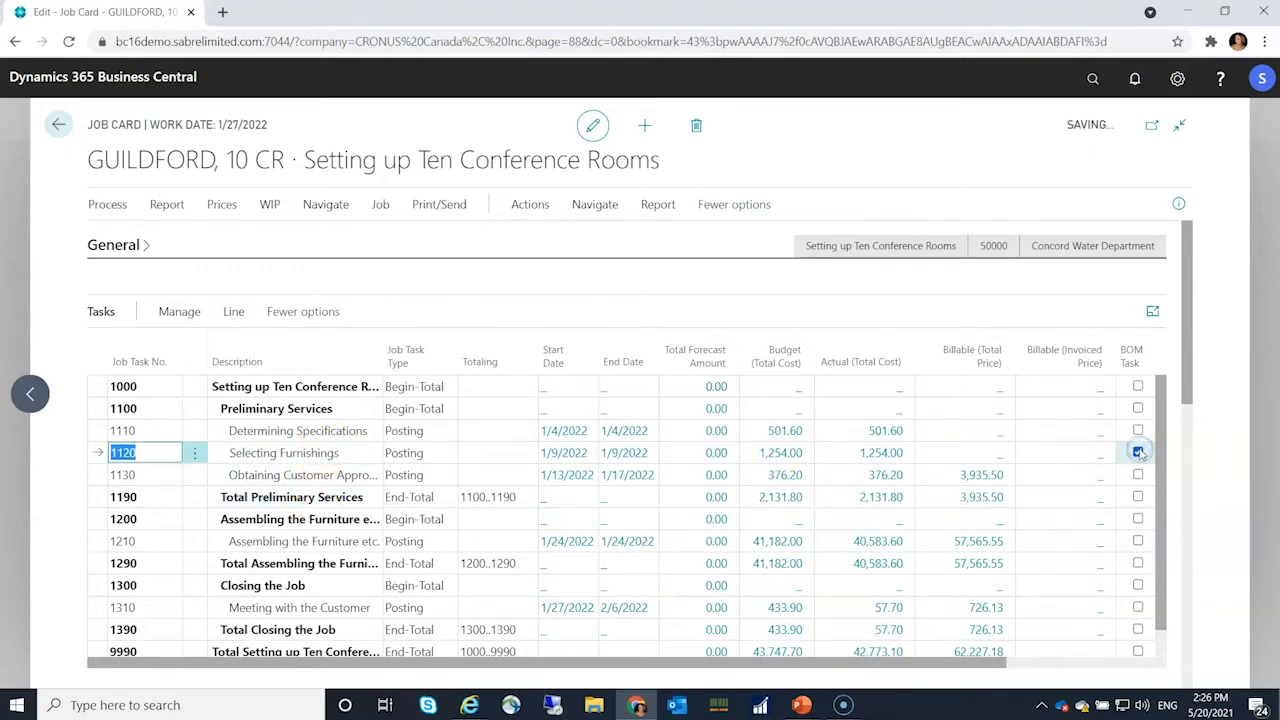
click(1136, 452)
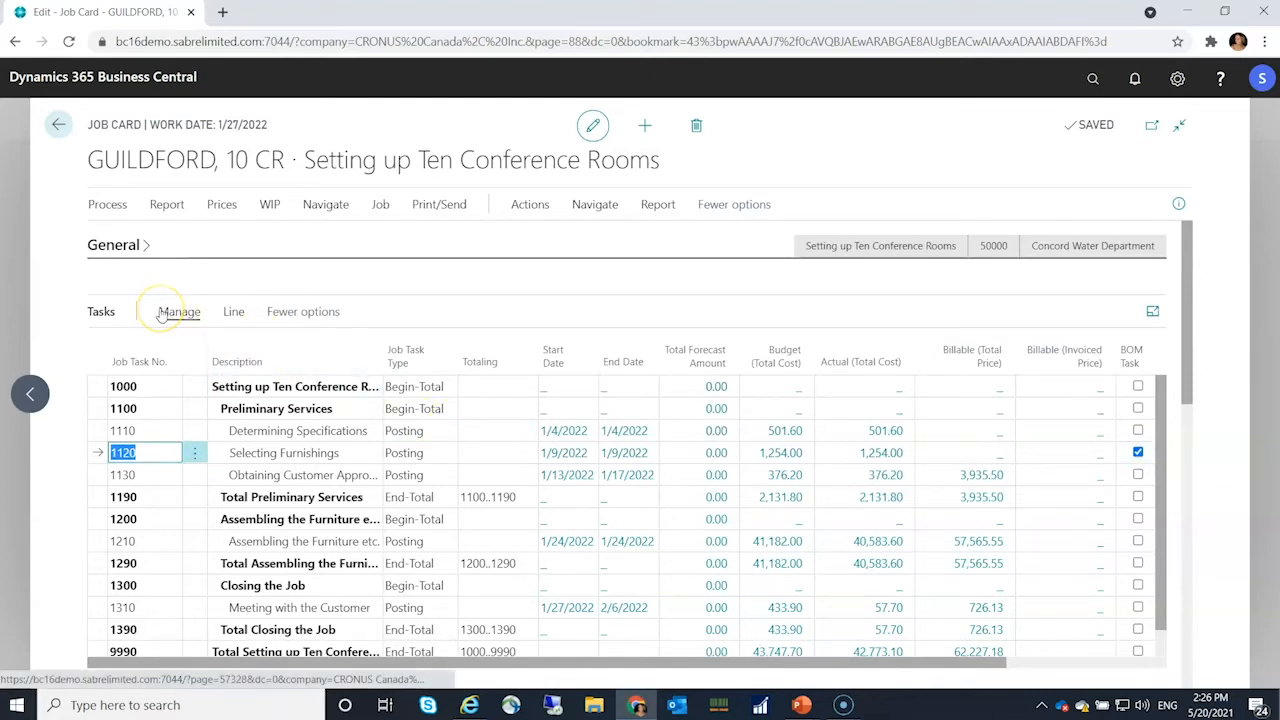
click(180, 312)
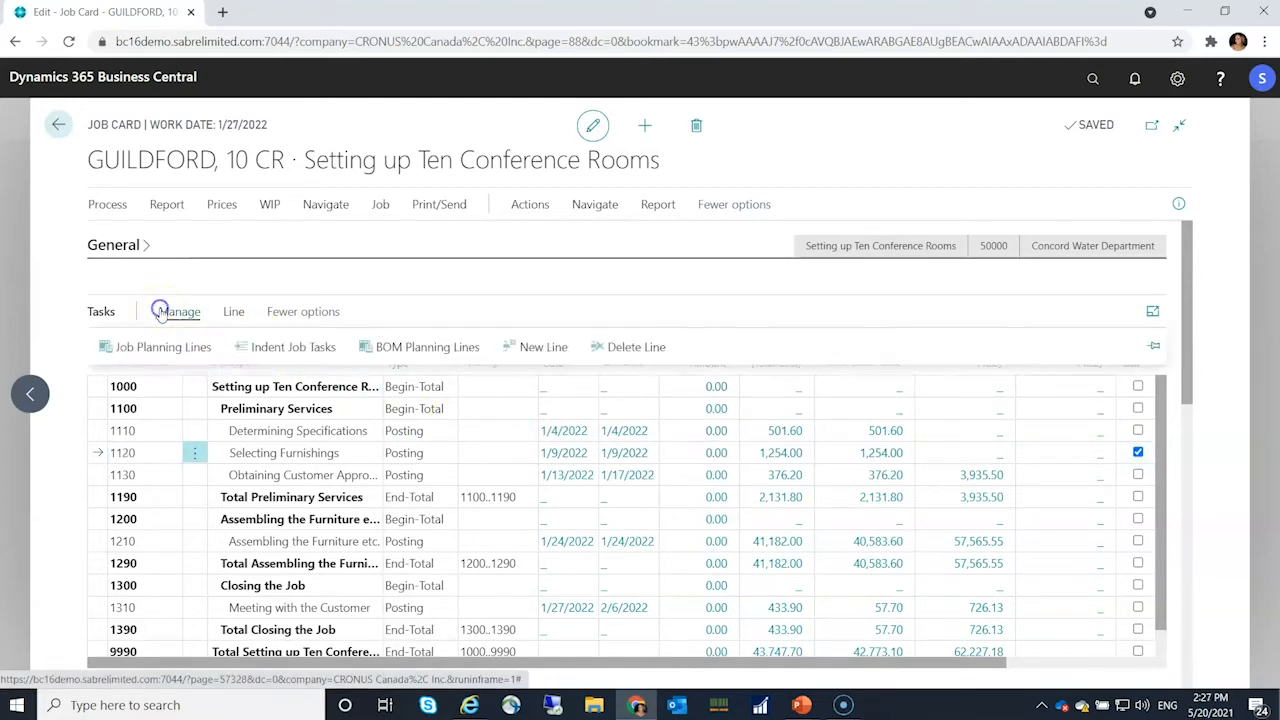
mouse_move(428, 348)
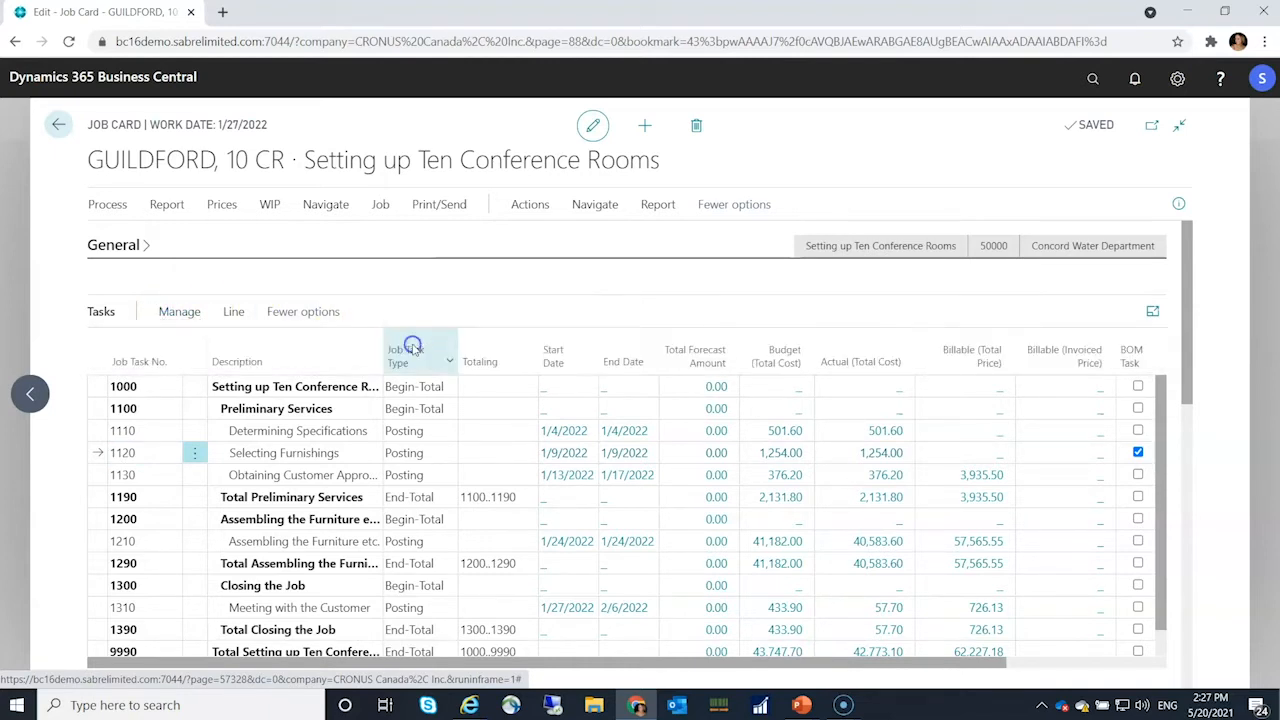
Add a new Item-type BOM planning line on task 1120 for item 1500 Lamp.
click(1136, 452)
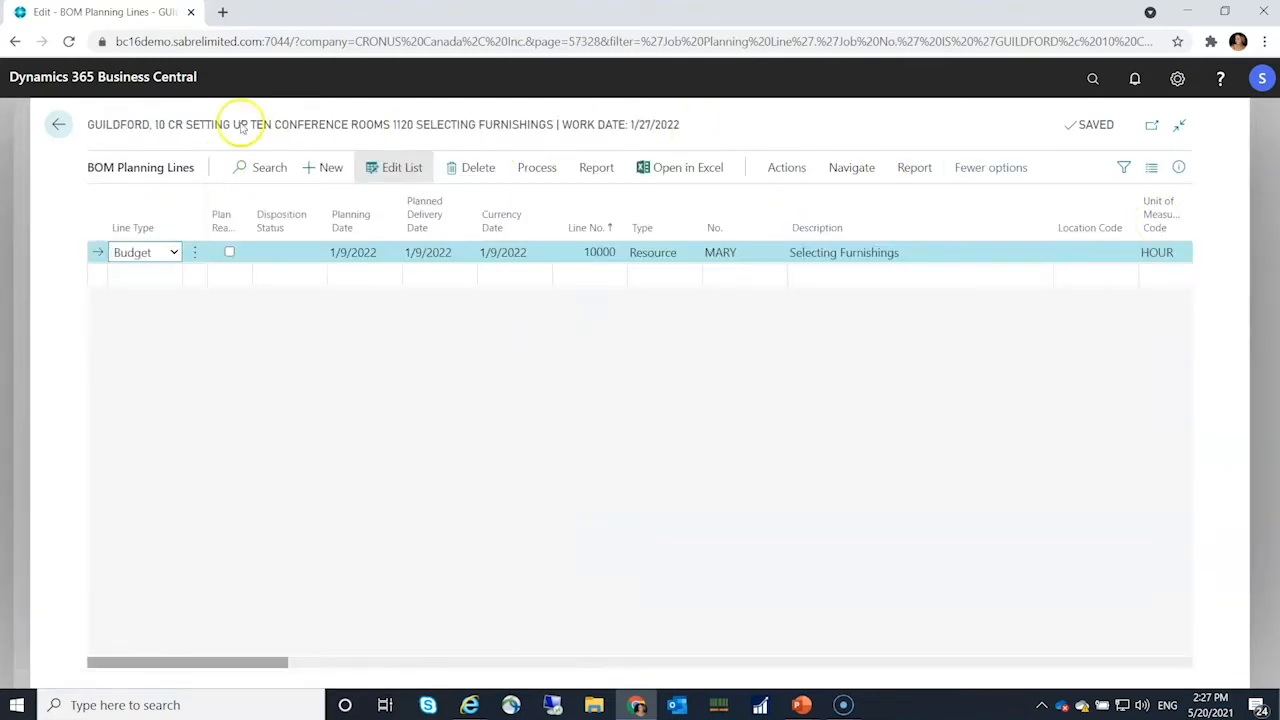
click(330, 168)
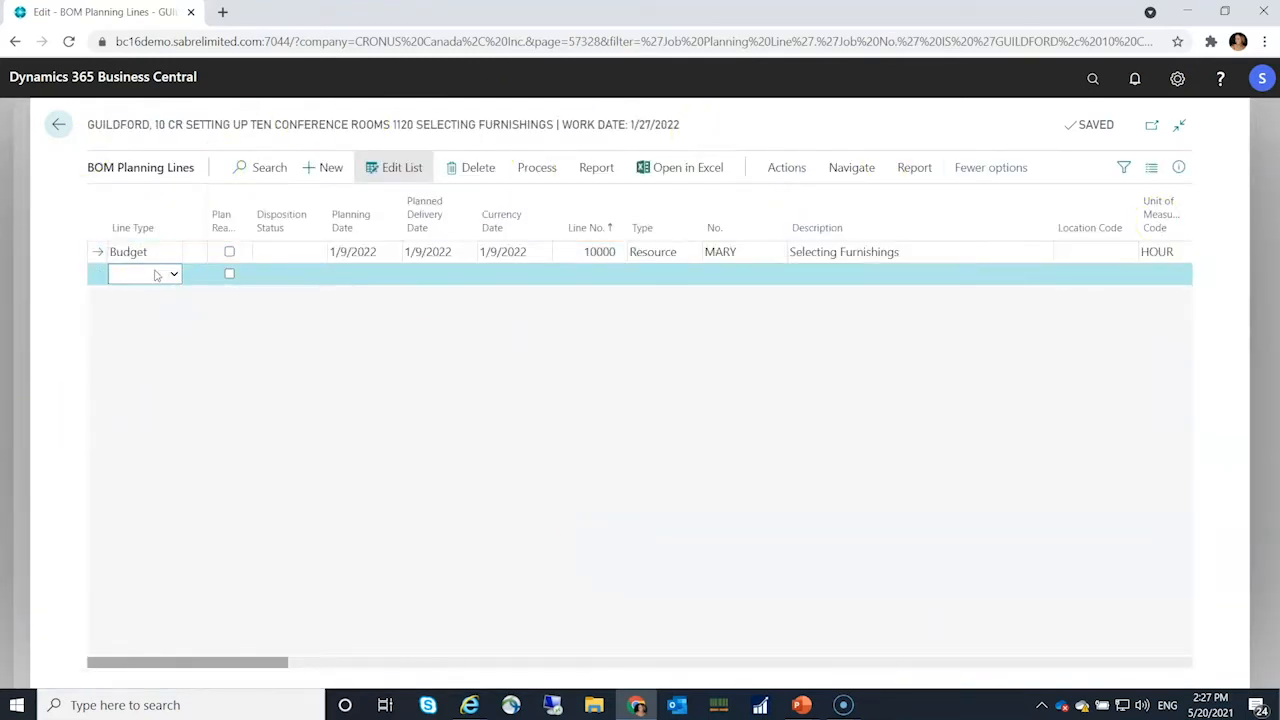
click(664, 274)
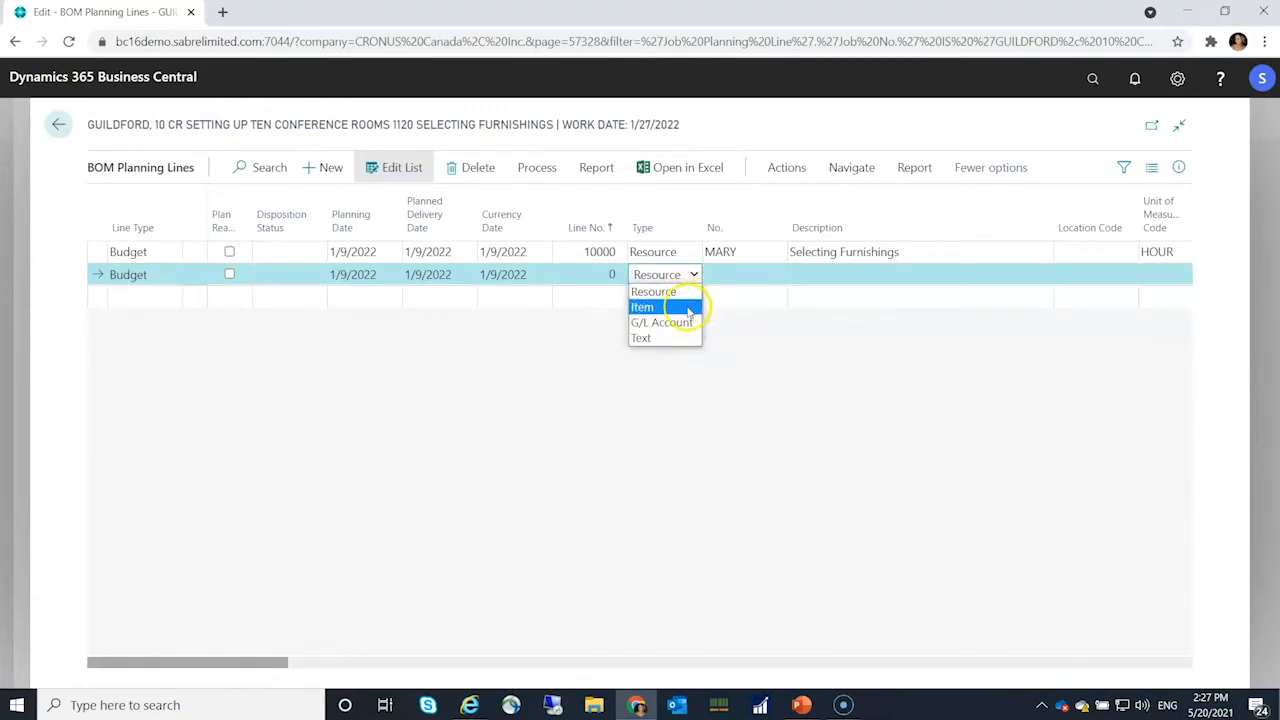
click(642, 308)
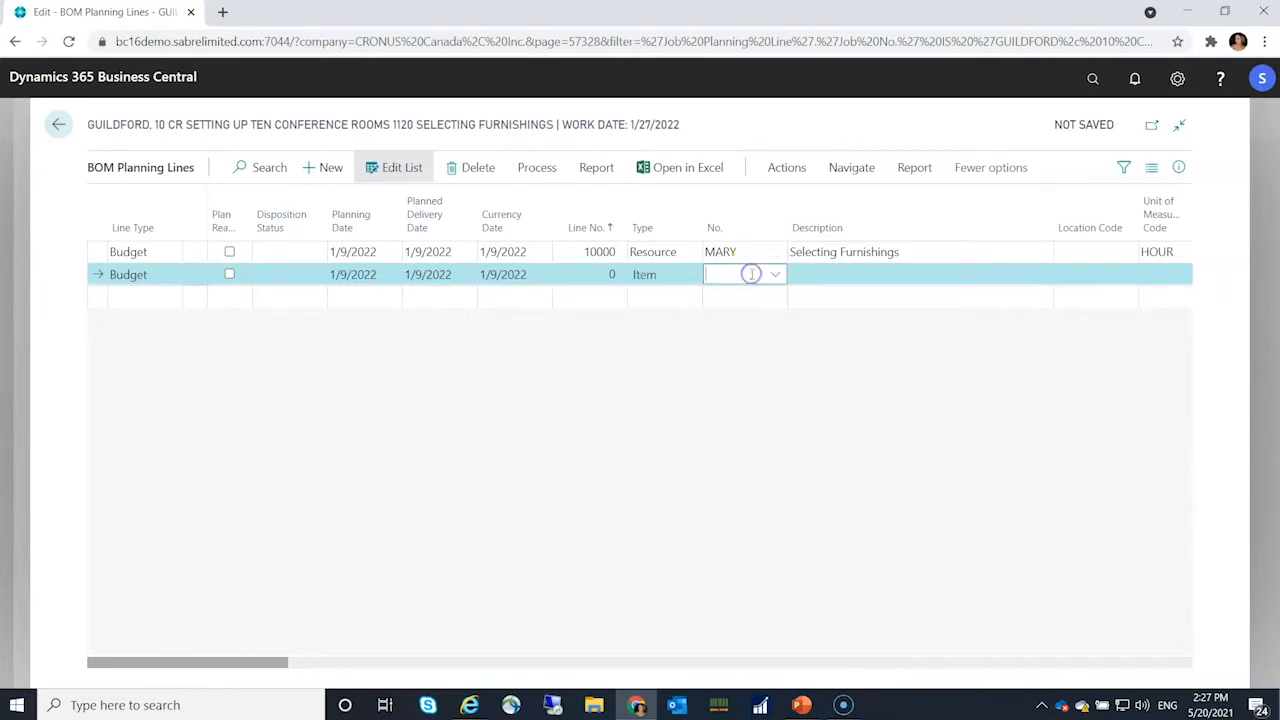
text(lam)
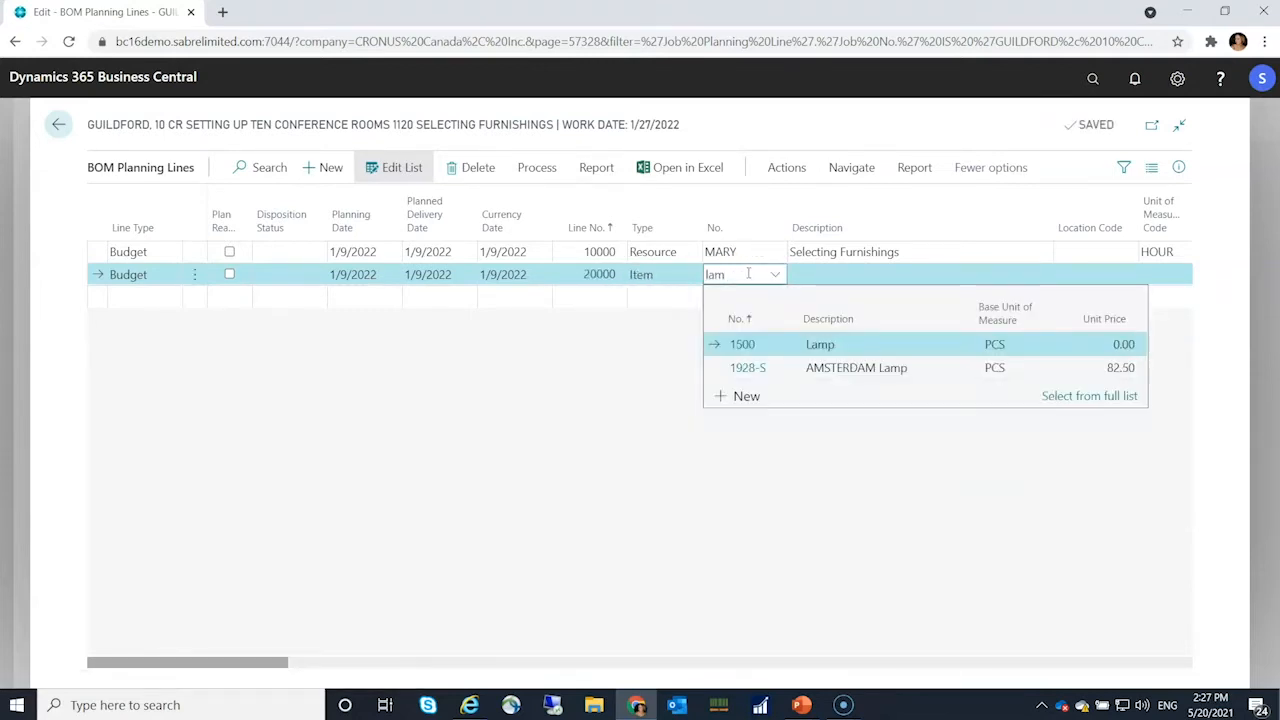
click(820, 344)
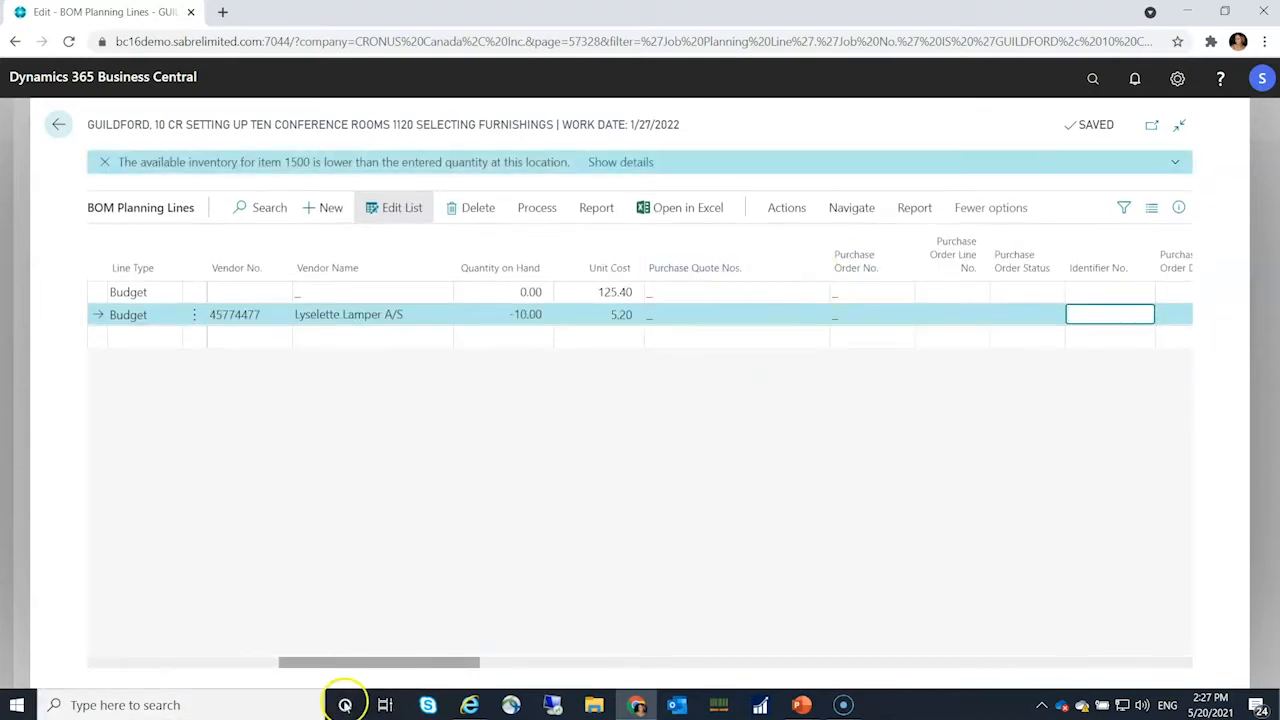
Enter 5 as Qty. to Ship on the lamp planning line.
drag(380, 660, 504, 660)
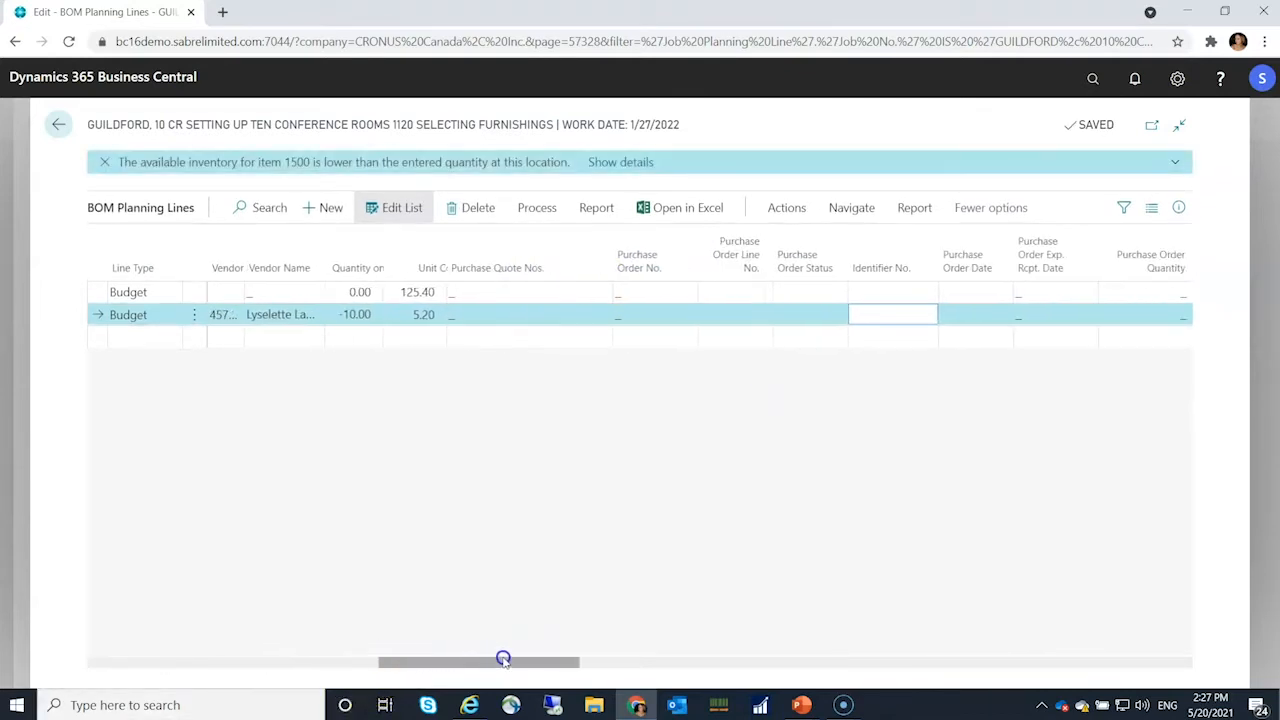
scroll(right, 3)
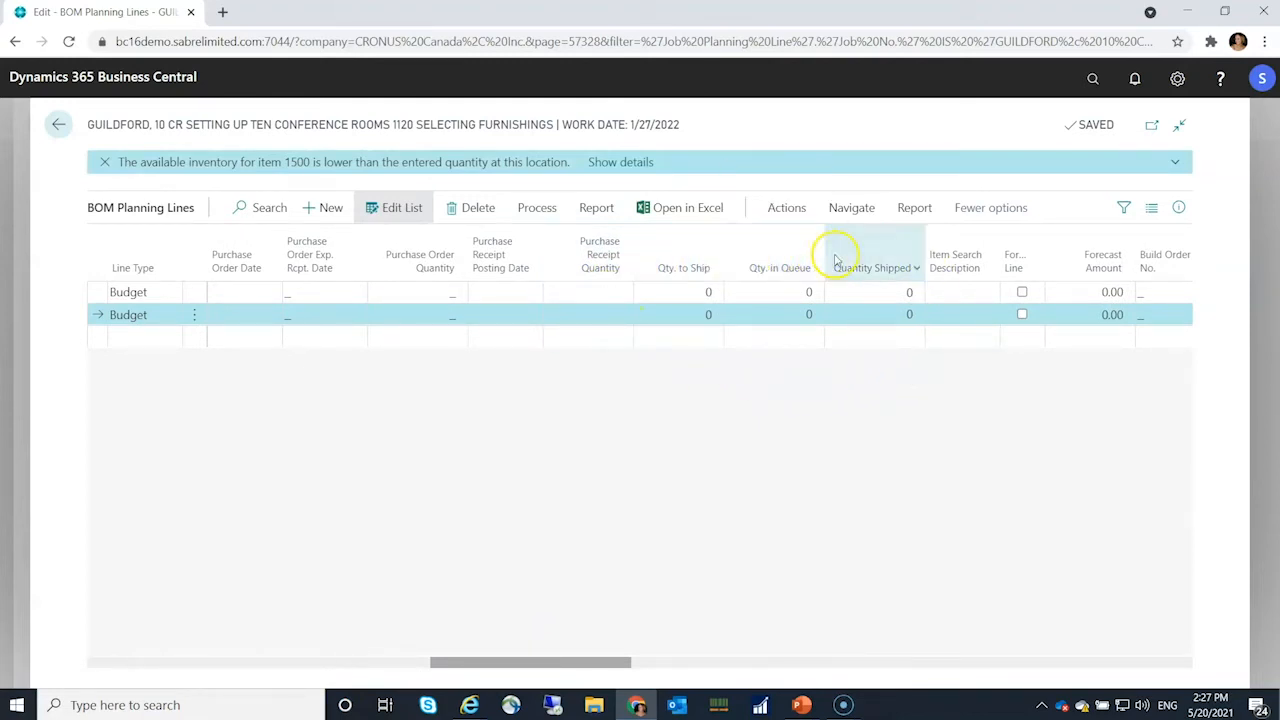
click(684, 314)
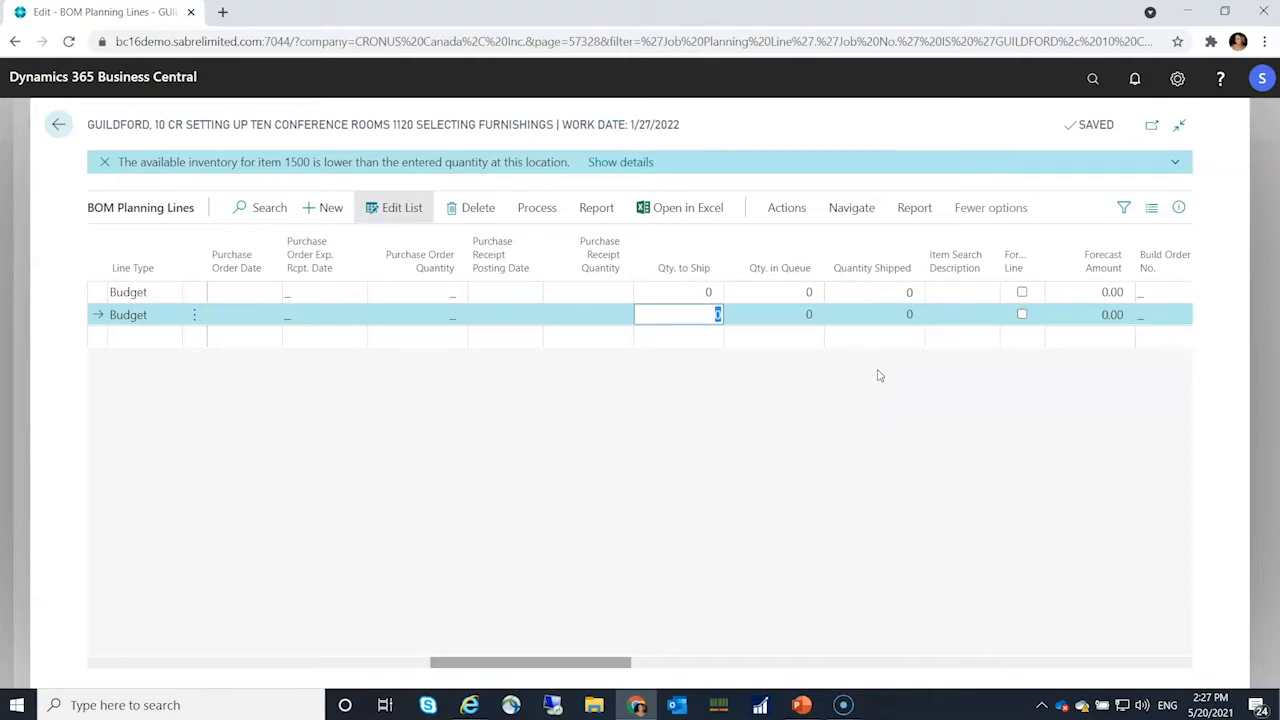
text(5)
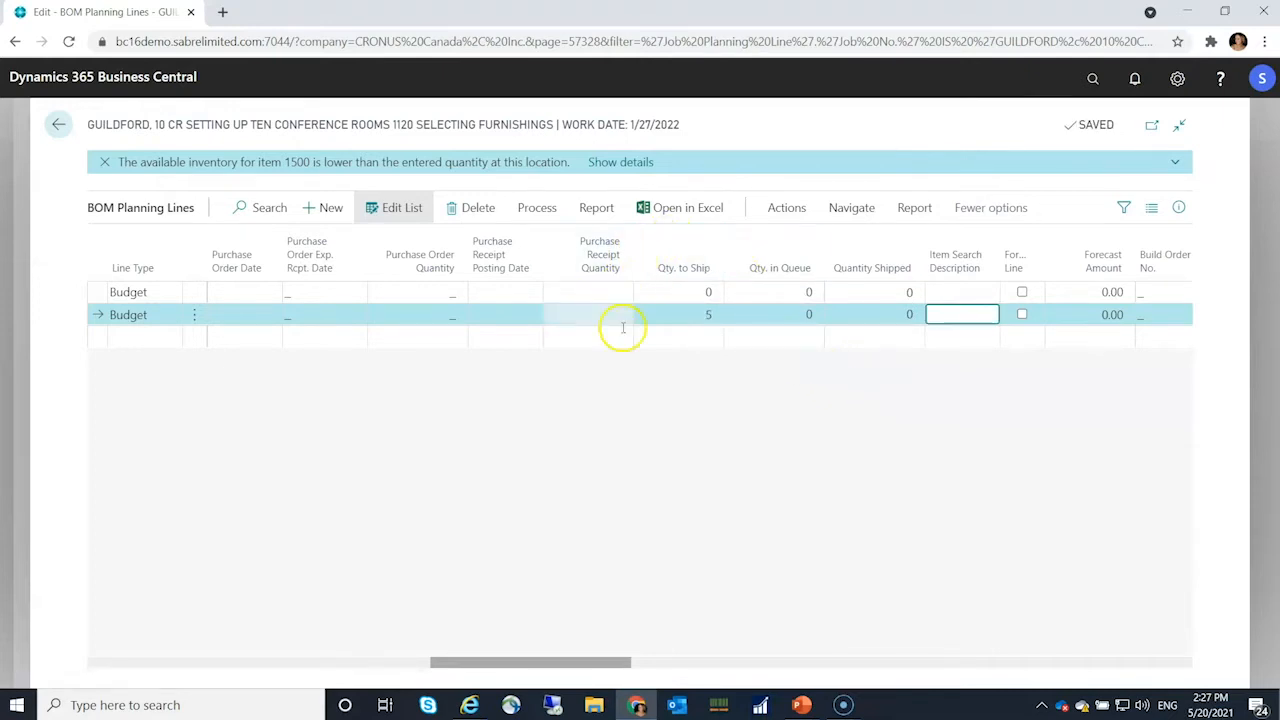
mouse_move(684, 260)
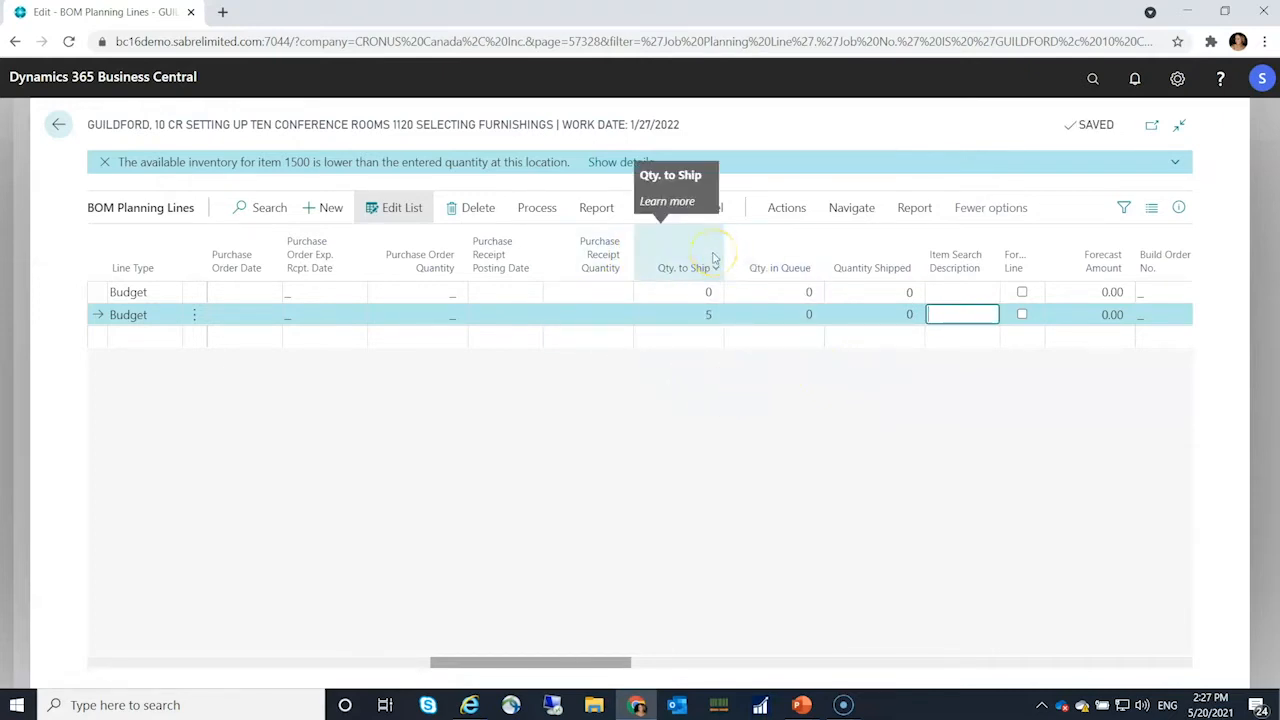
mouse_move(764, 270)
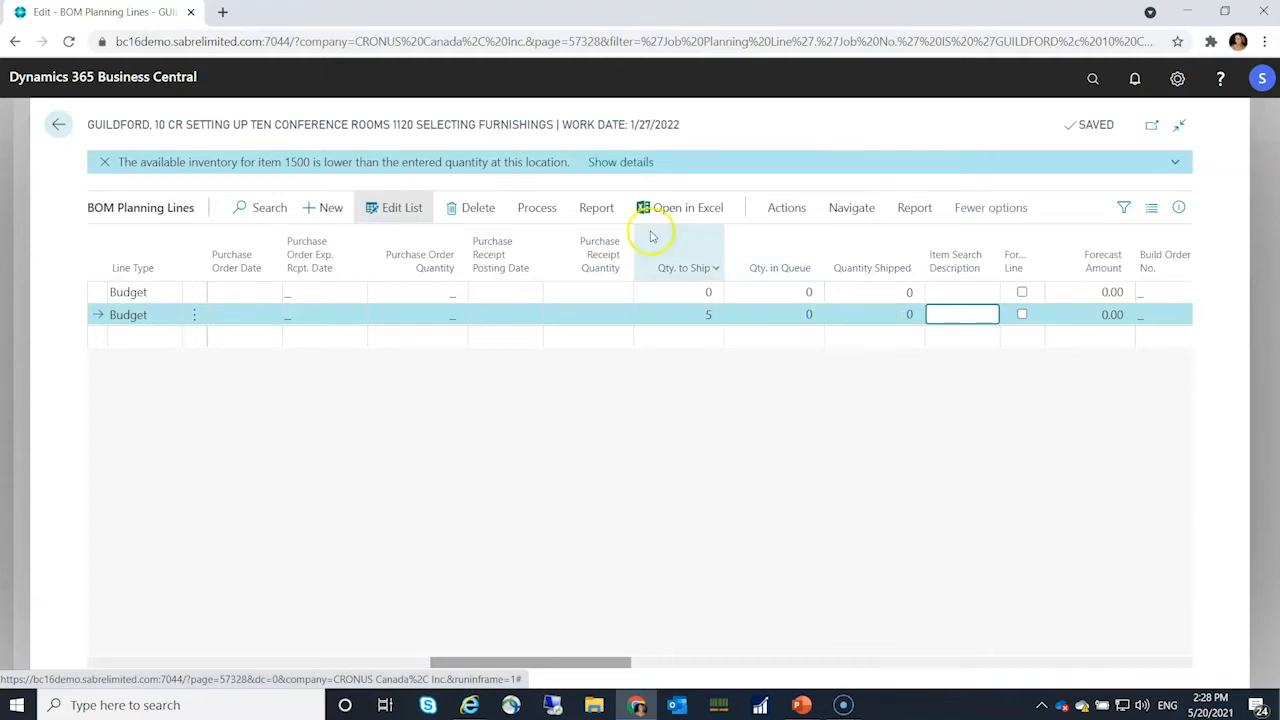
mouse_move(688, 206)
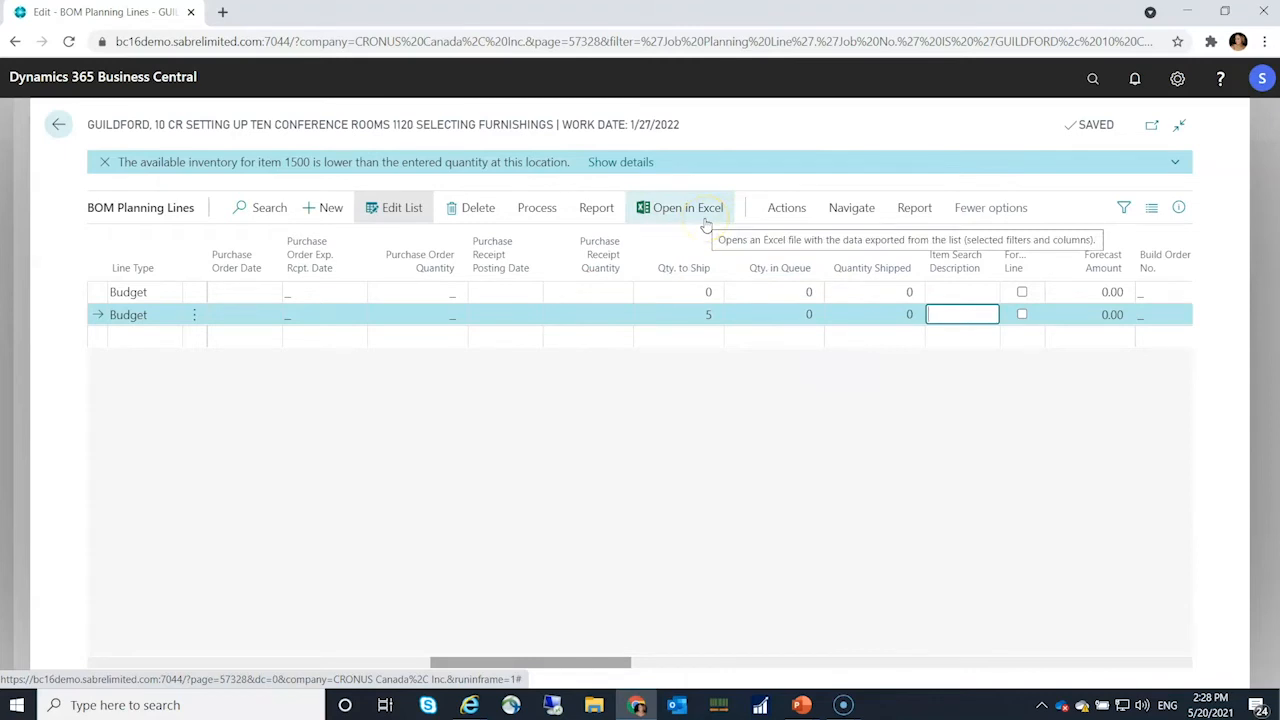
Create a packing slip from the planning line with LINDA as Entered By.
click(536, 206)
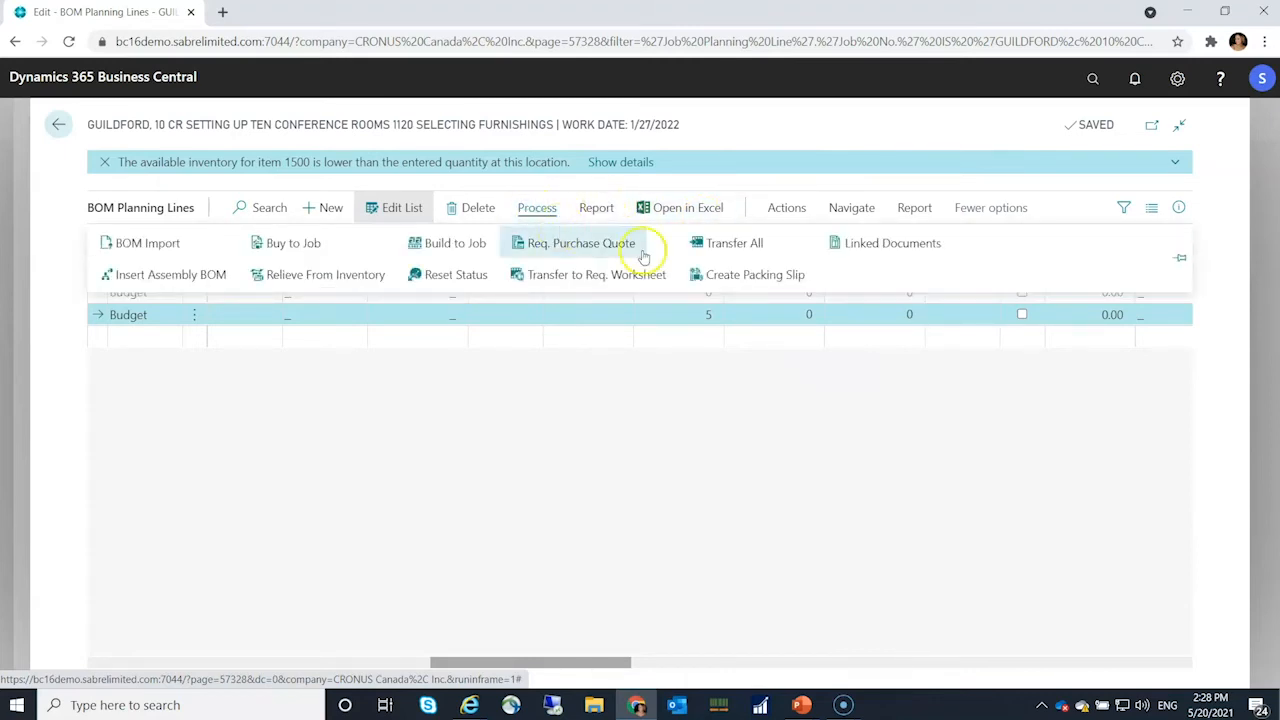
mouse_move(750, 274)
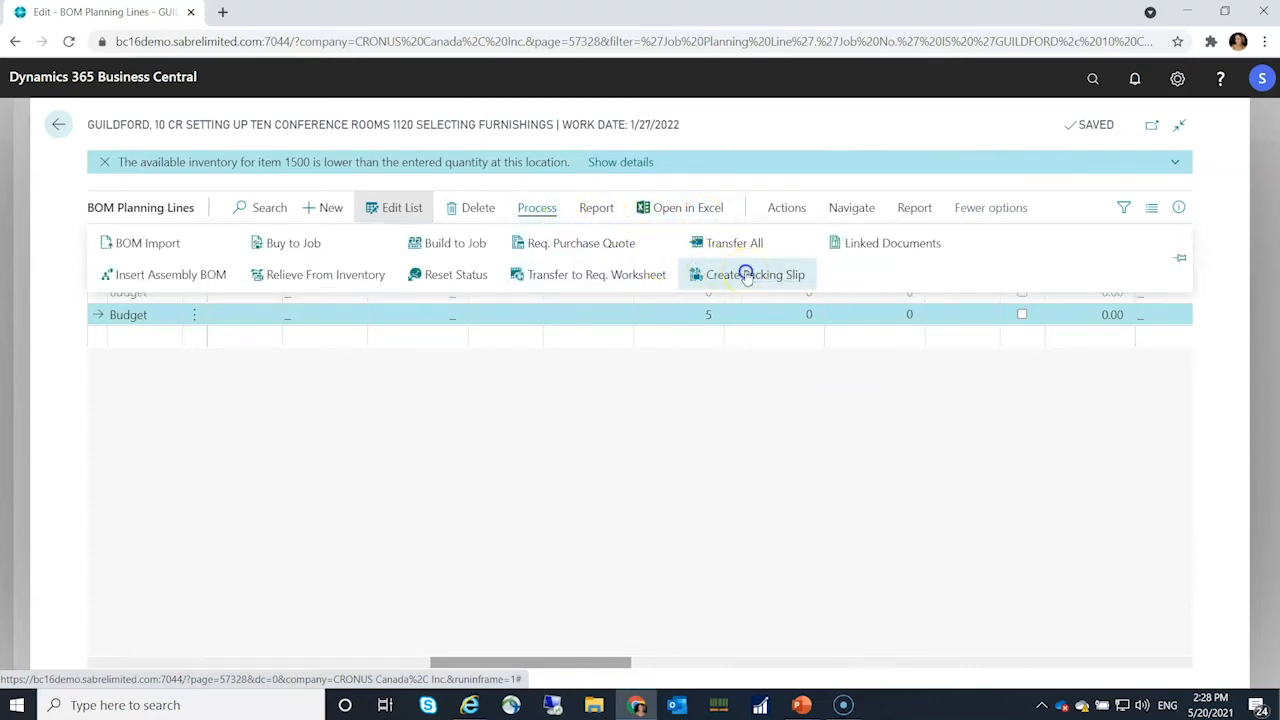
click(754, 274)
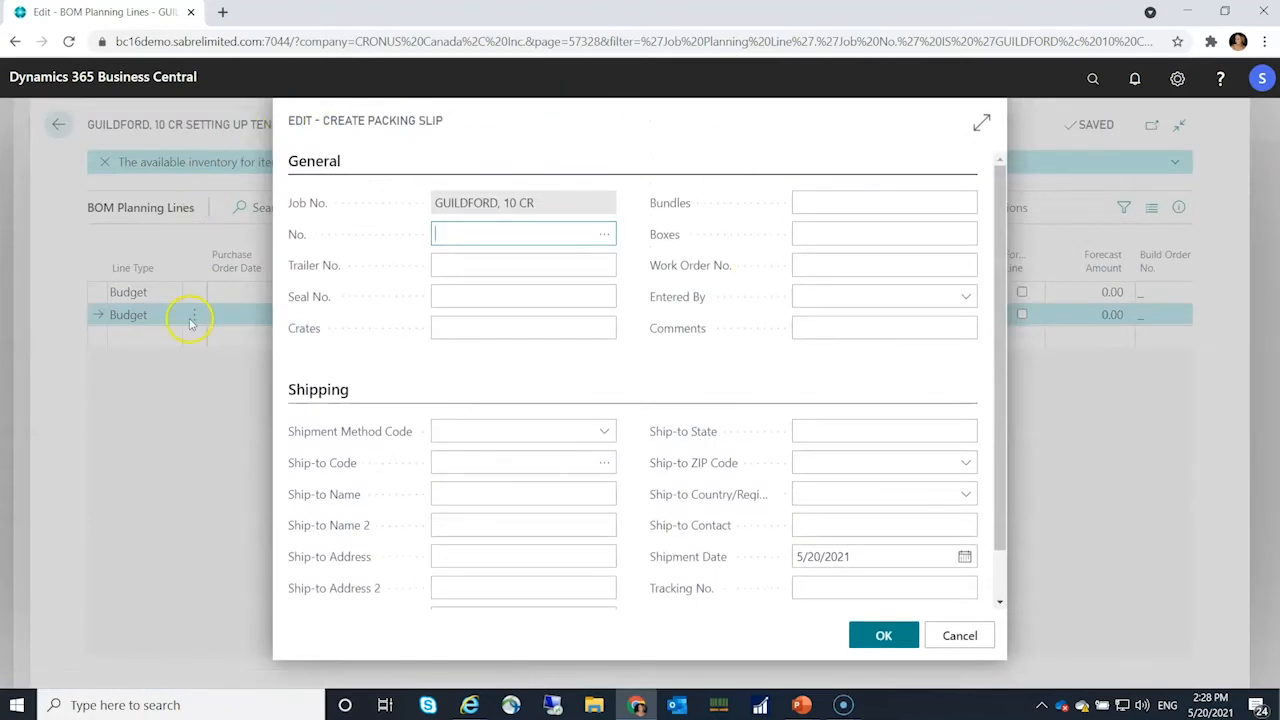
mouse_move(730, 642)
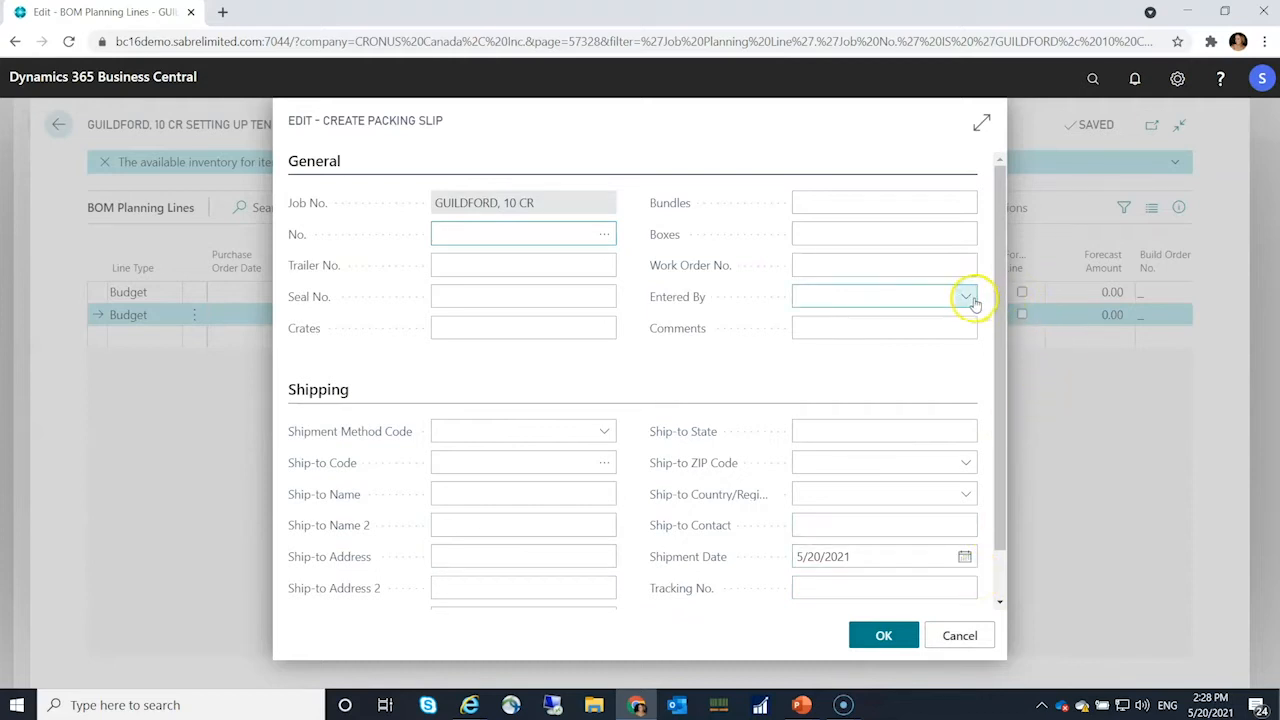
click(964, 296)
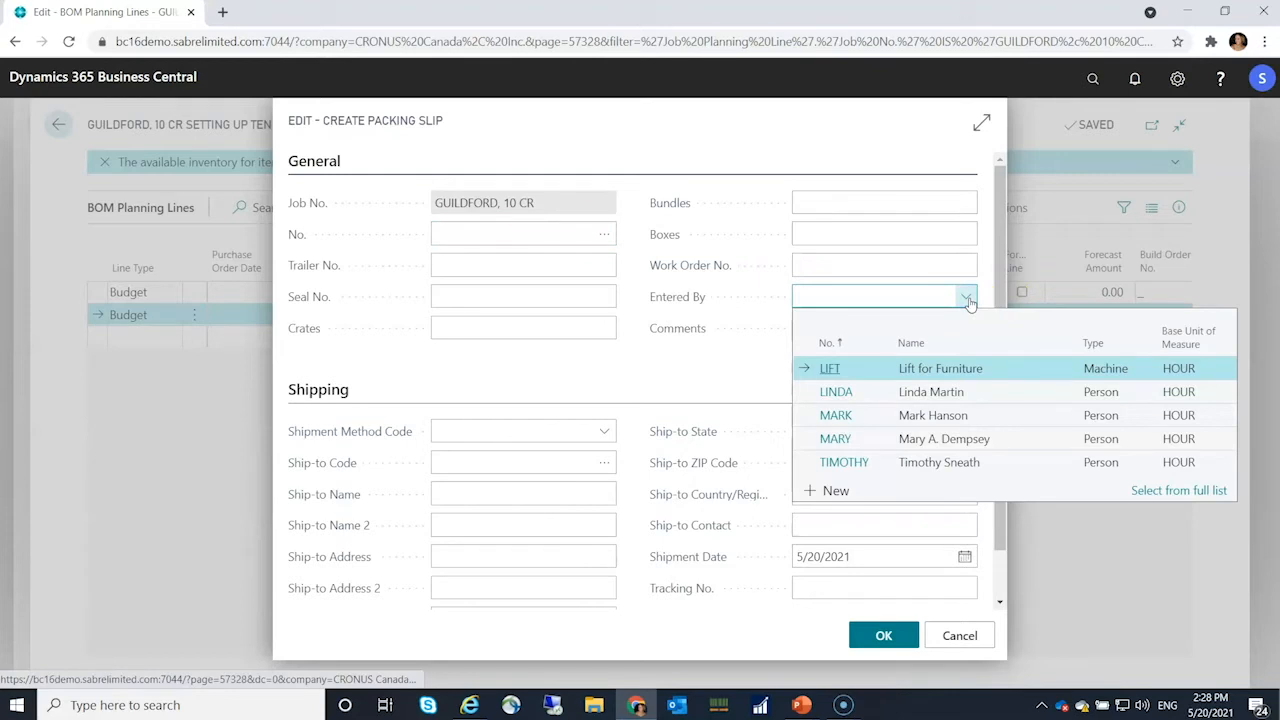
click(836, 390)
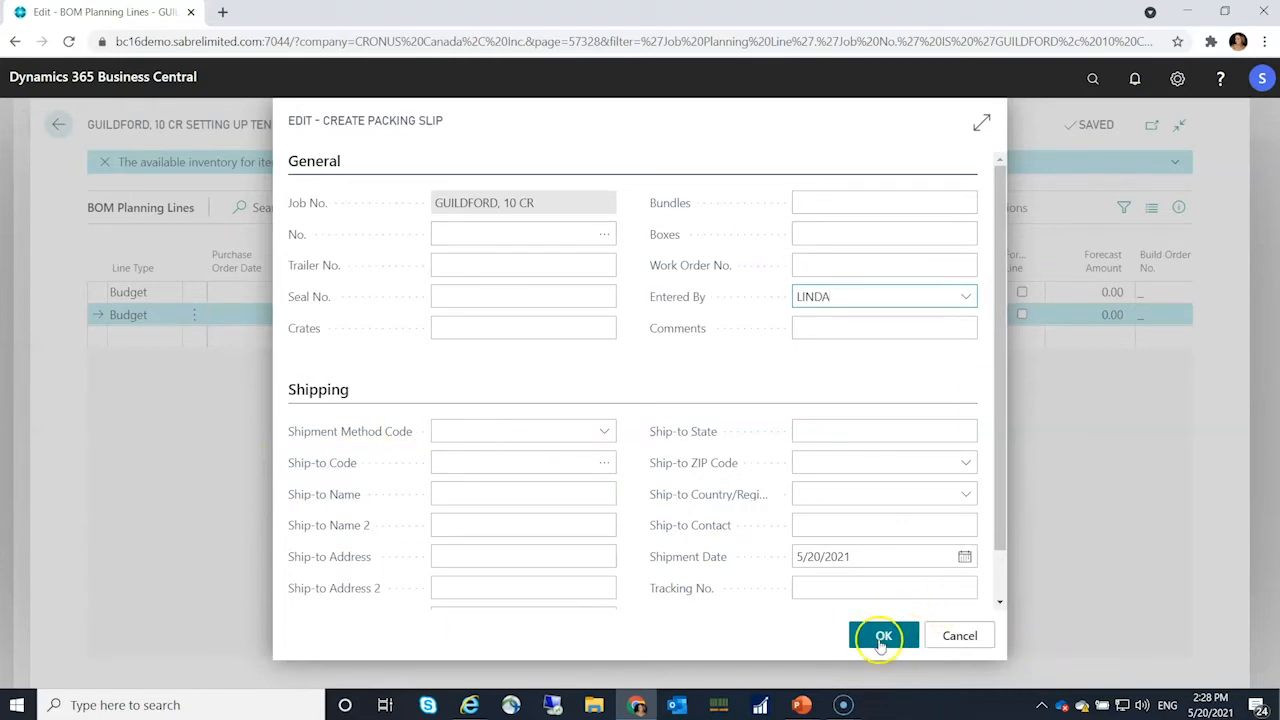
click(884, 636)
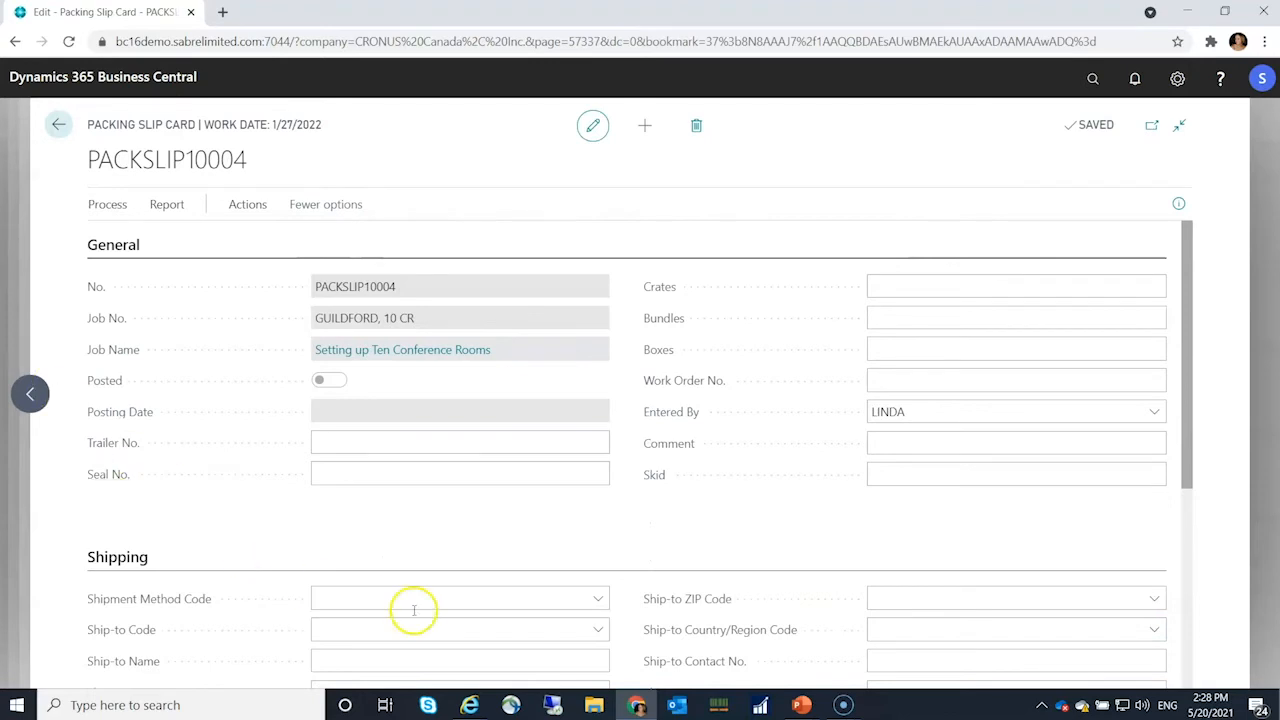
mouse_move(728, 644)
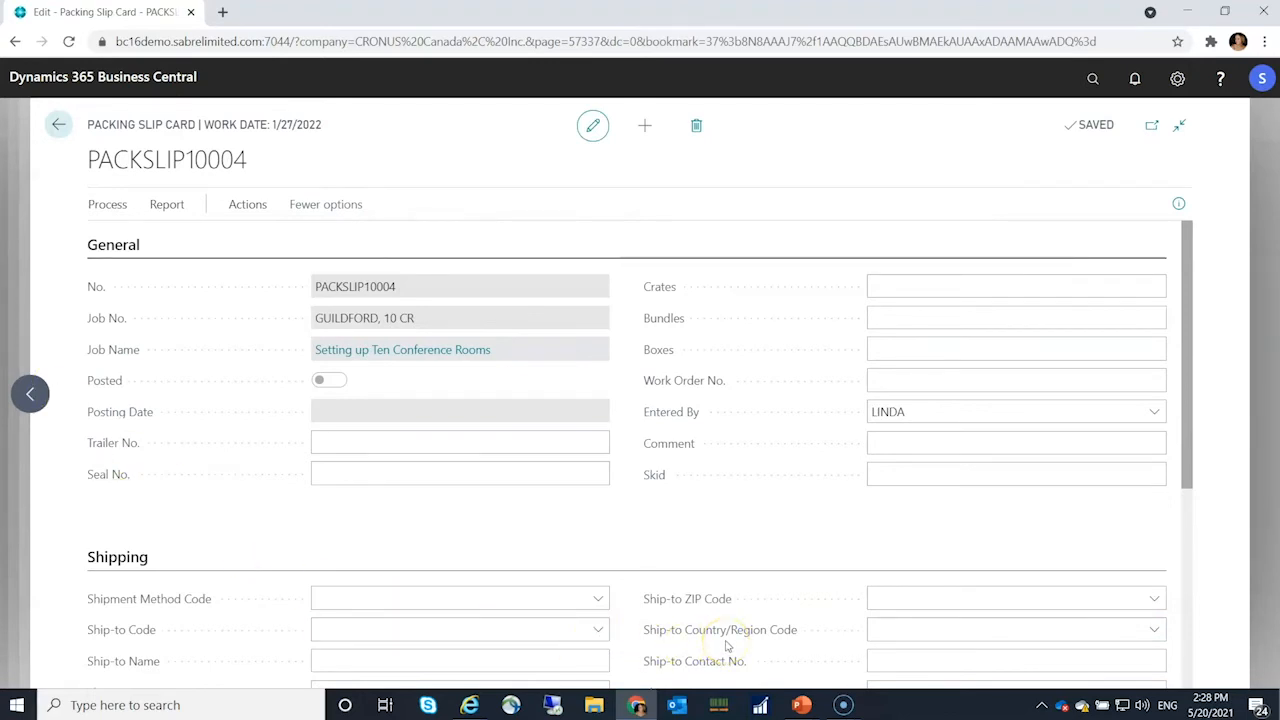
mouse_move(478, 454)
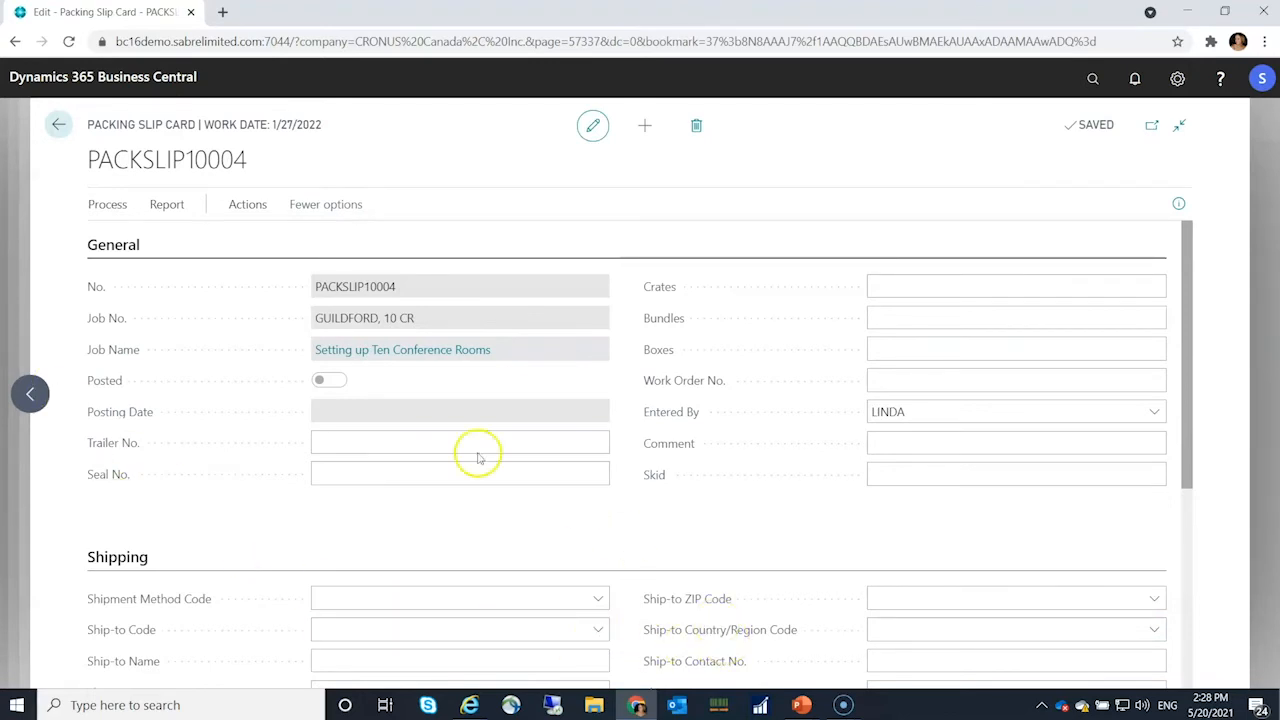
mouse_move(336, 378)
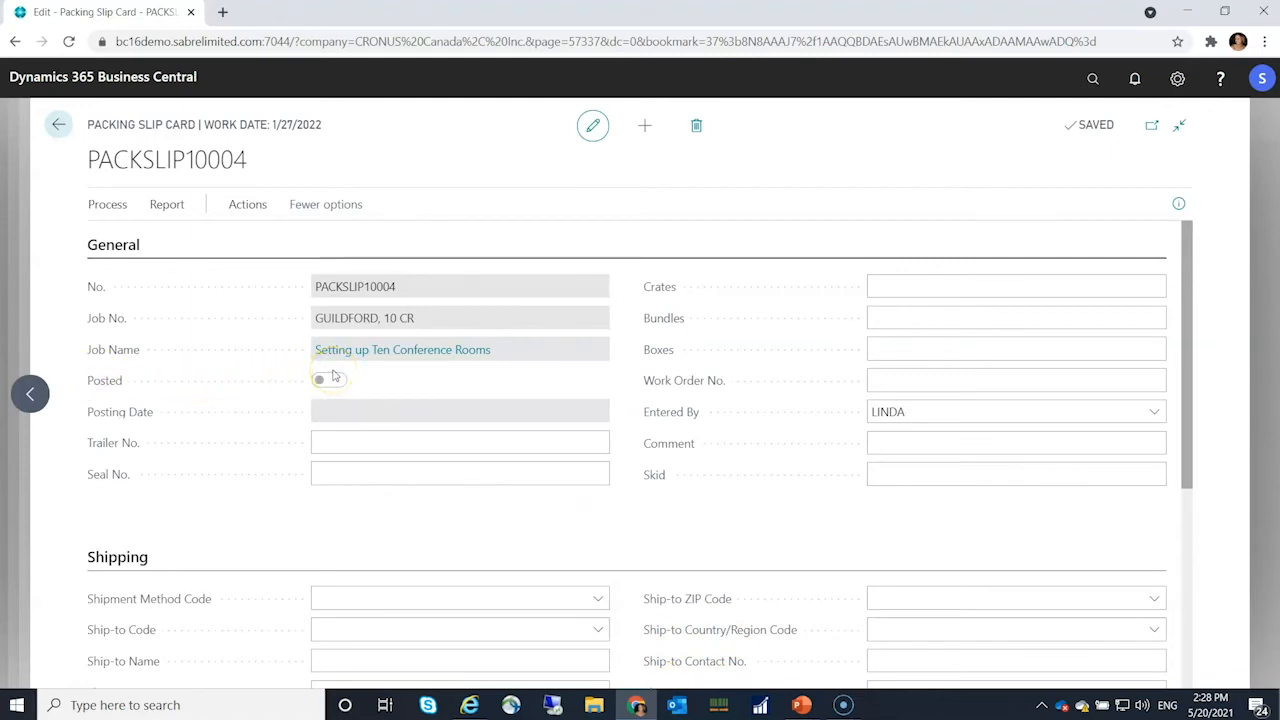
Check the Lamp line shows quantity 5 on PACKSLIP10004, then go back to the planning lines.
scroll(down, 3)
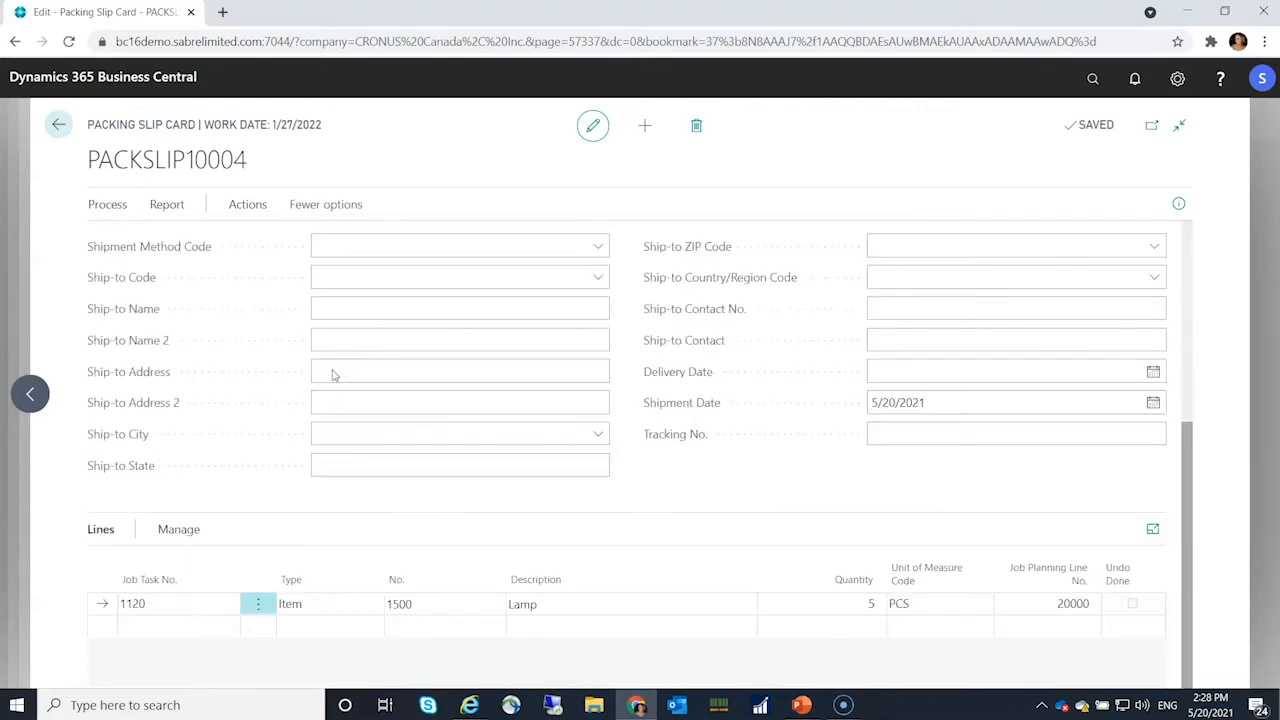
click(522, 604)
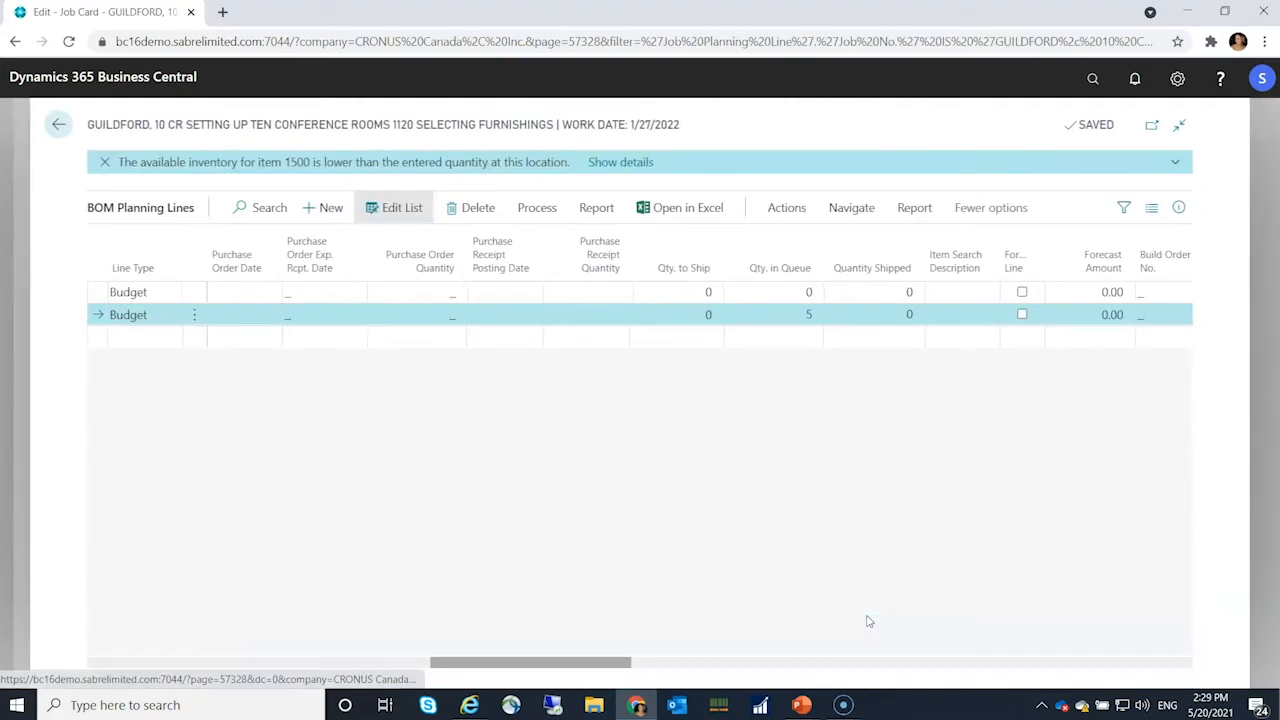
mouse_move(764, 348)
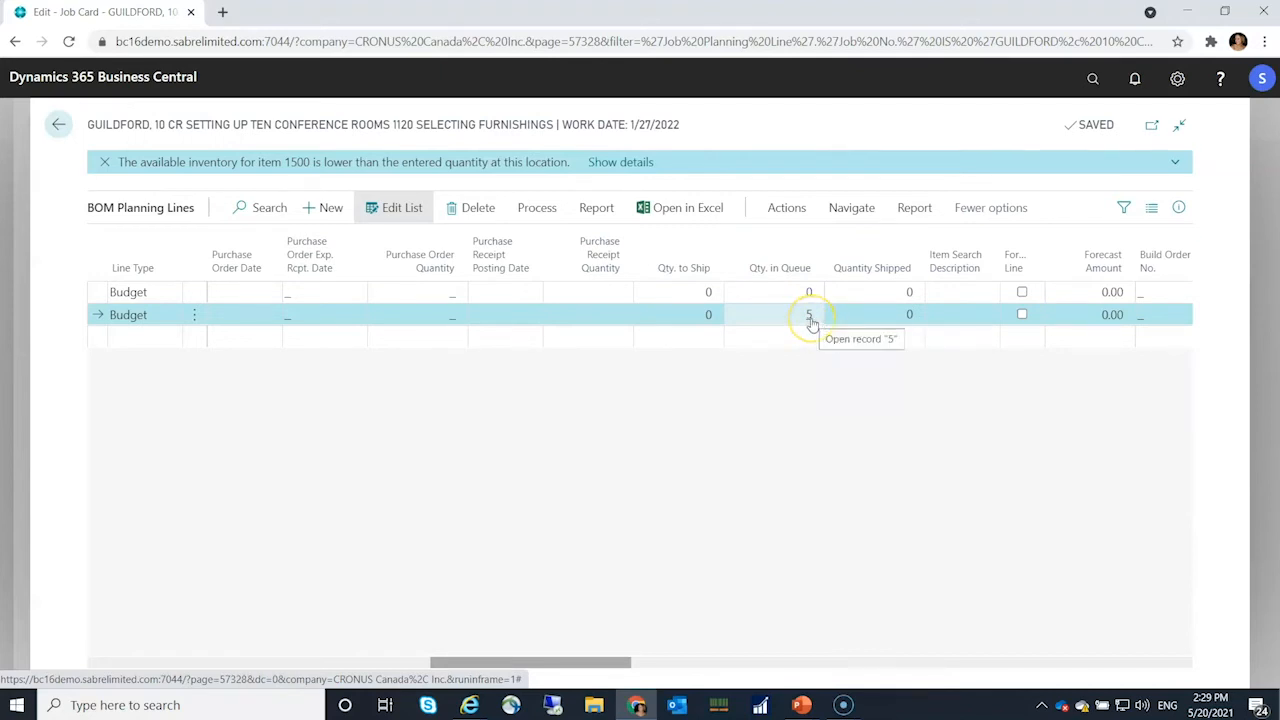
Drill into the lamp line's Qty. in Queue of 5 to reach PACKSLIP10004 again.
click(808, 314)
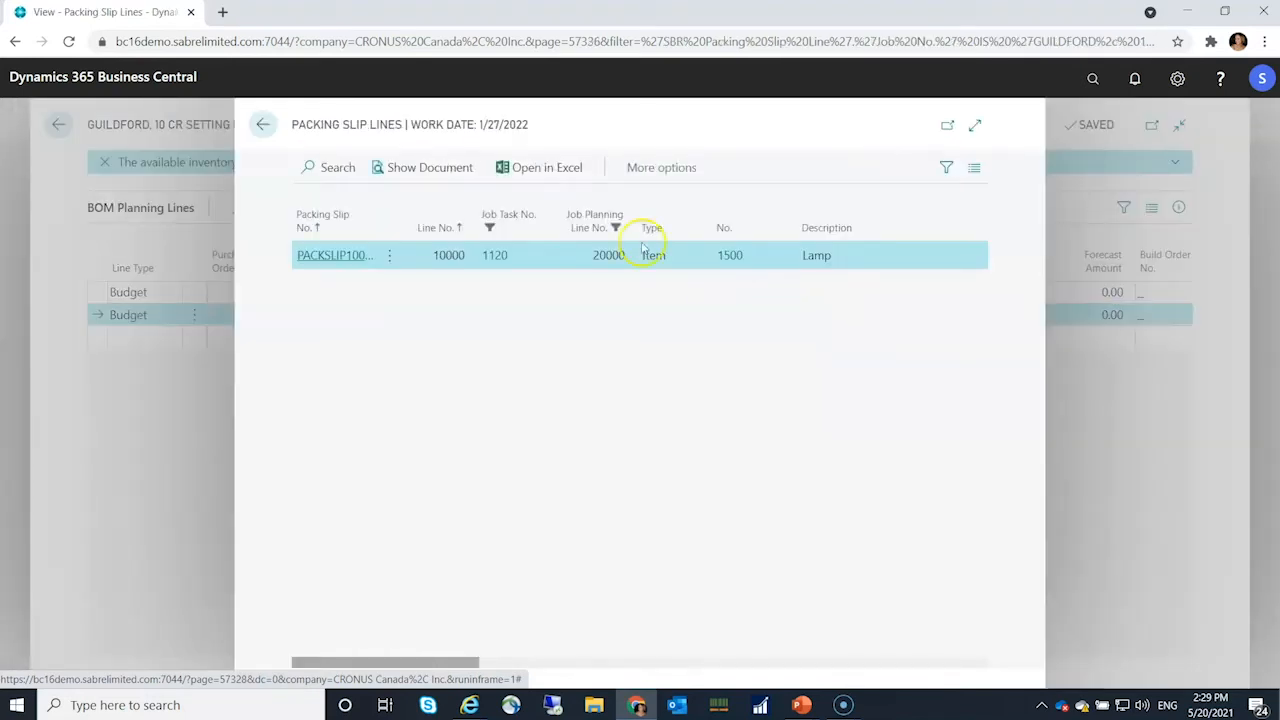
click(334, 256)
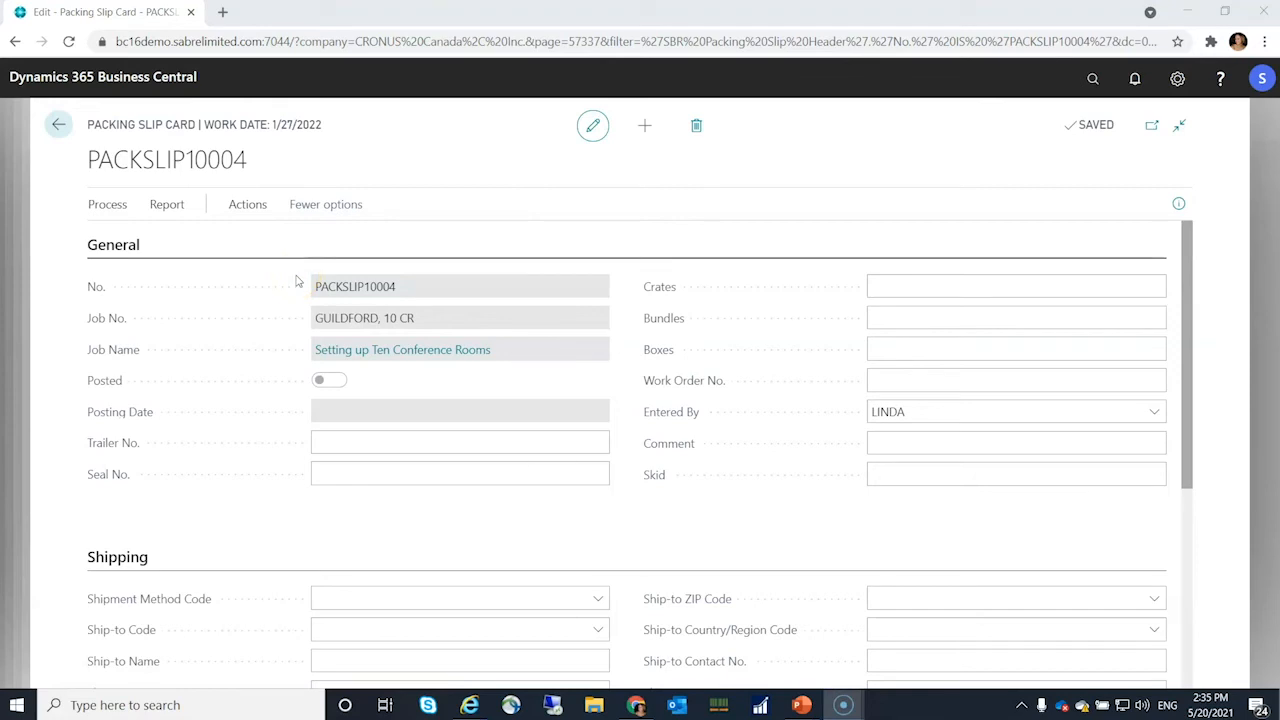
mouse_move(166, 204)
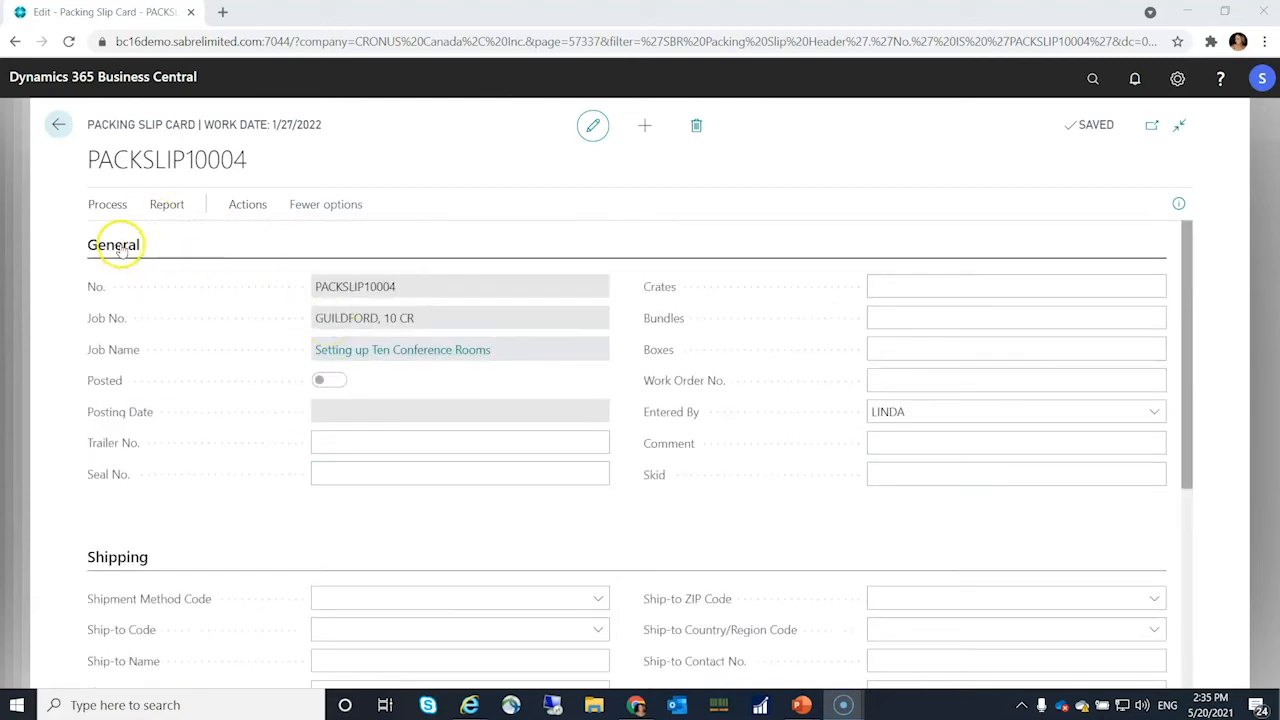
Post PACKSLIP10004 via Process > Post and confirm, giving posting date 5/20/2021.
click(108, 204)
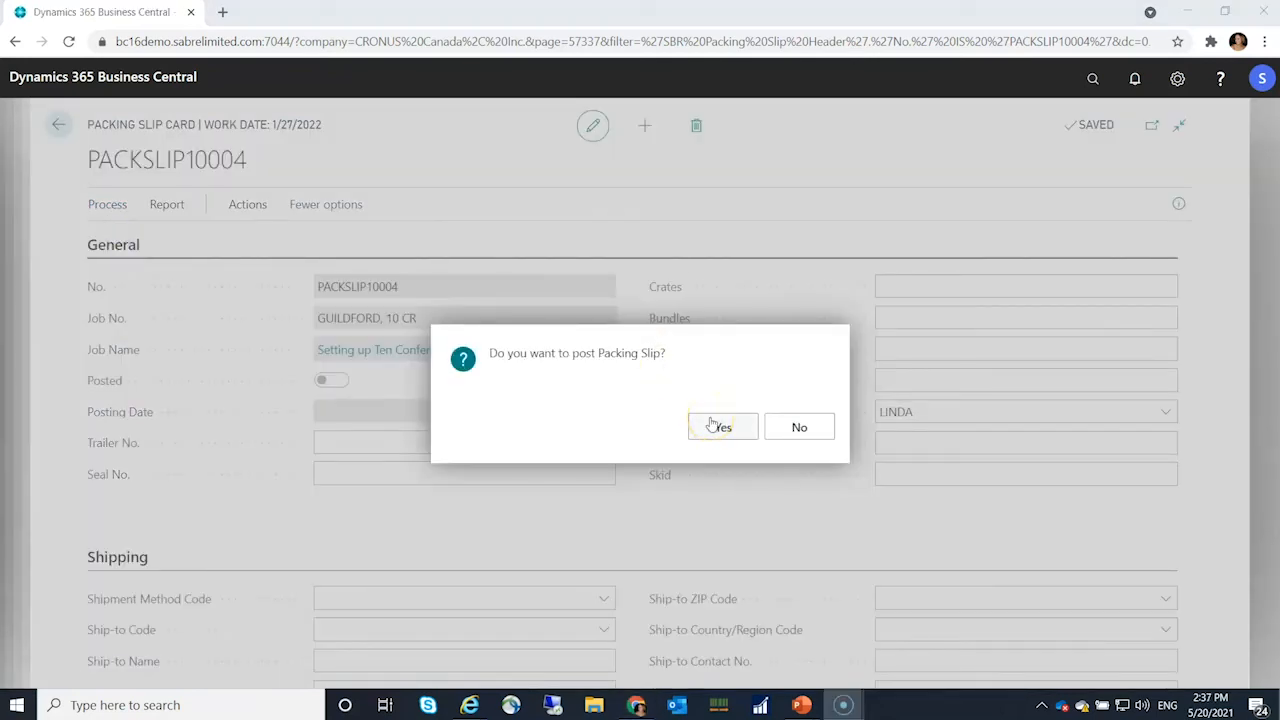
mouse_move(238, 580)
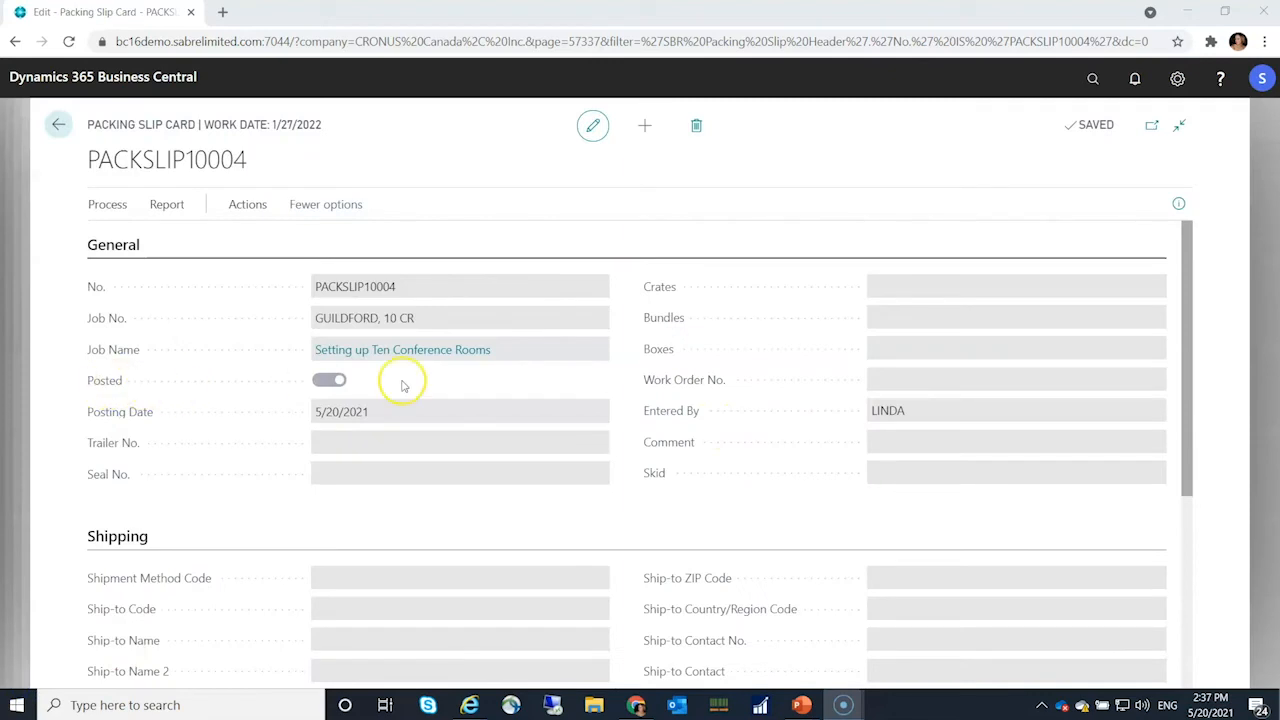
scroll(down, 3)
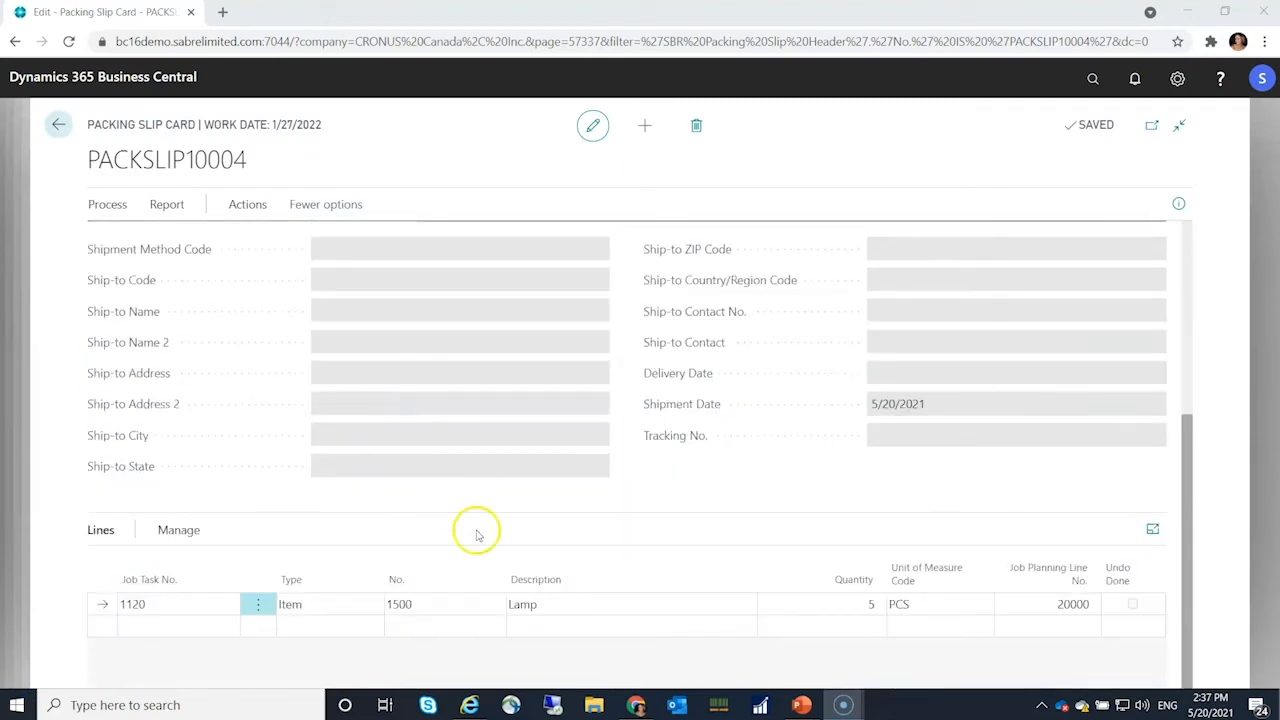
scroll(up, 3)
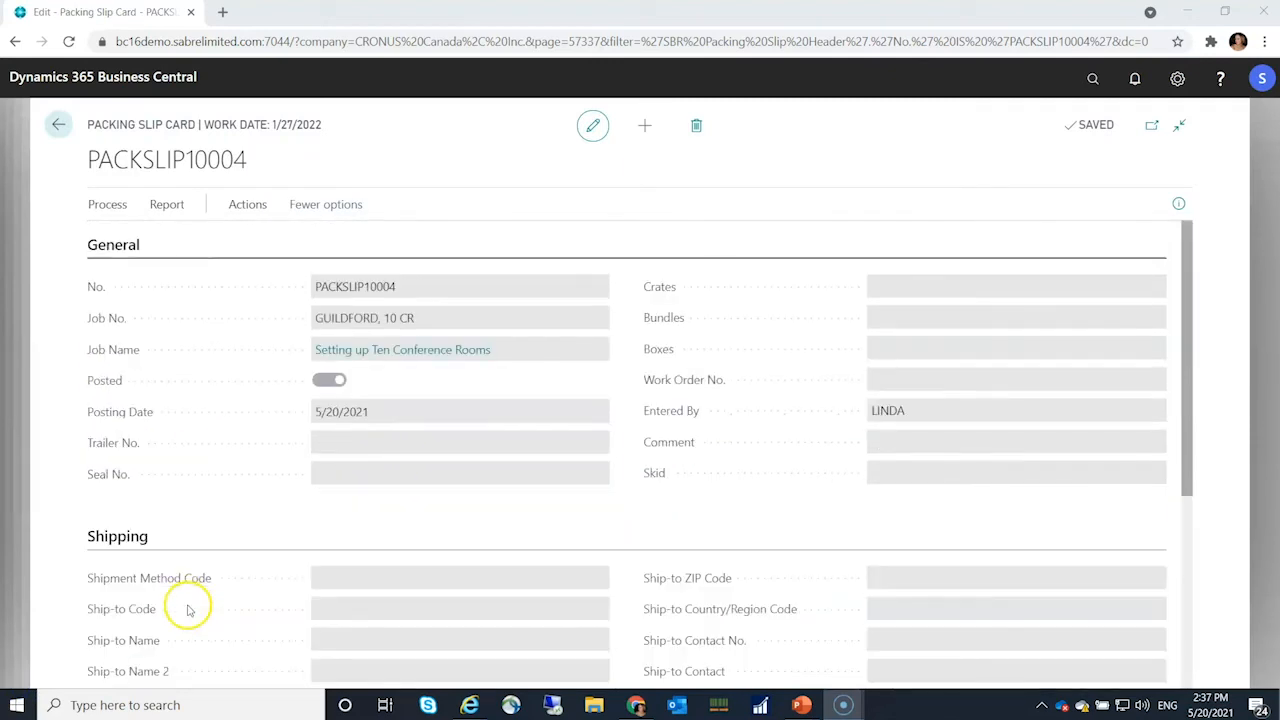
click(166, 204)
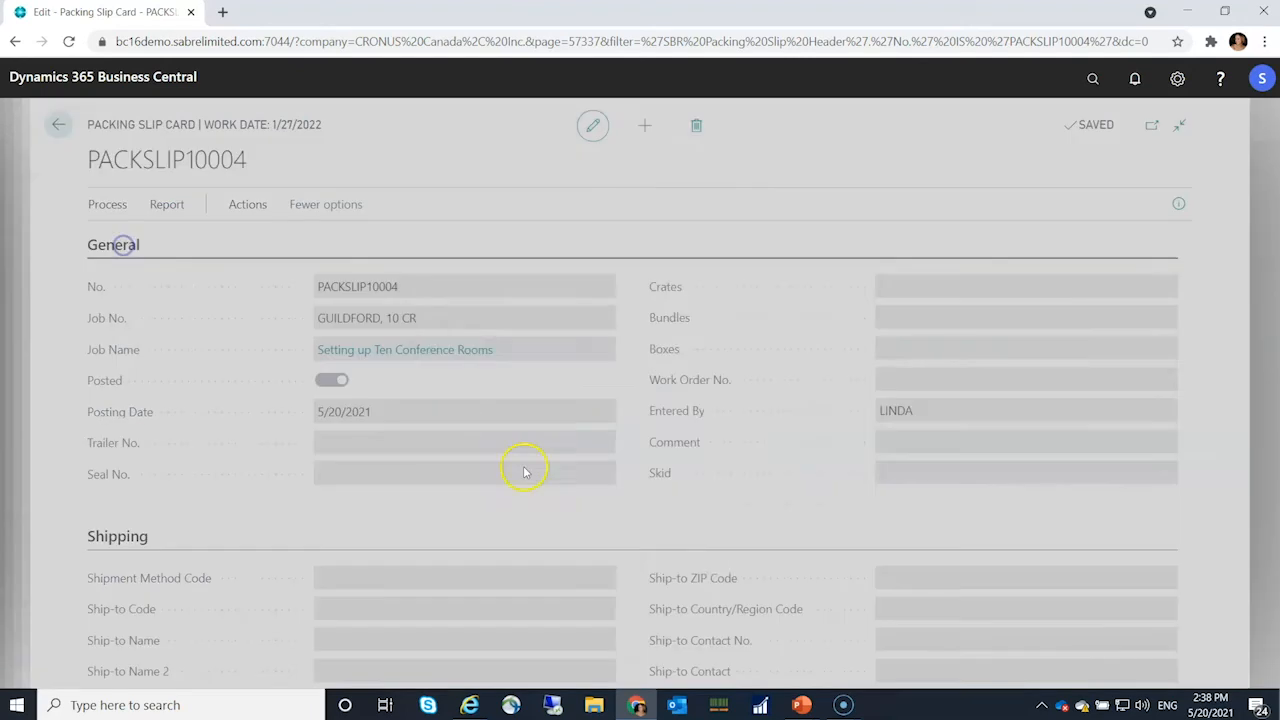
Preview the Packing Slip report showing 5 lamps shipped, then close it.
click(724, 452)
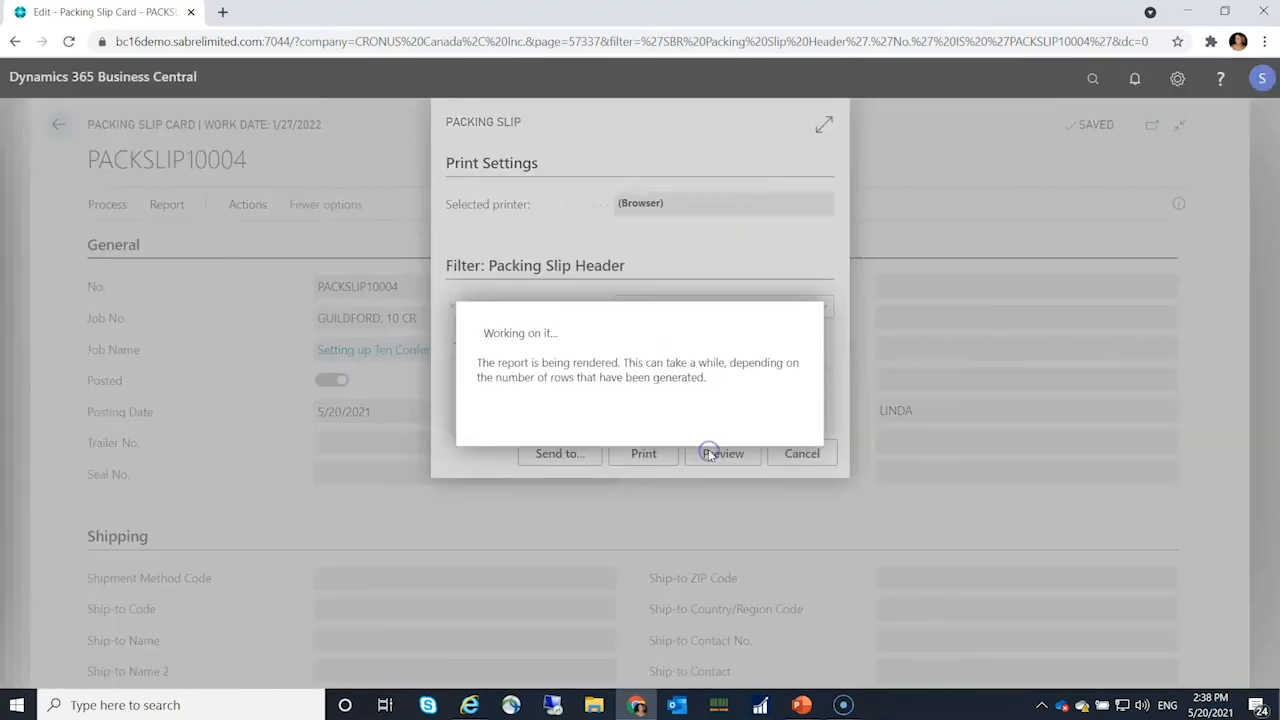
click(724, 452)
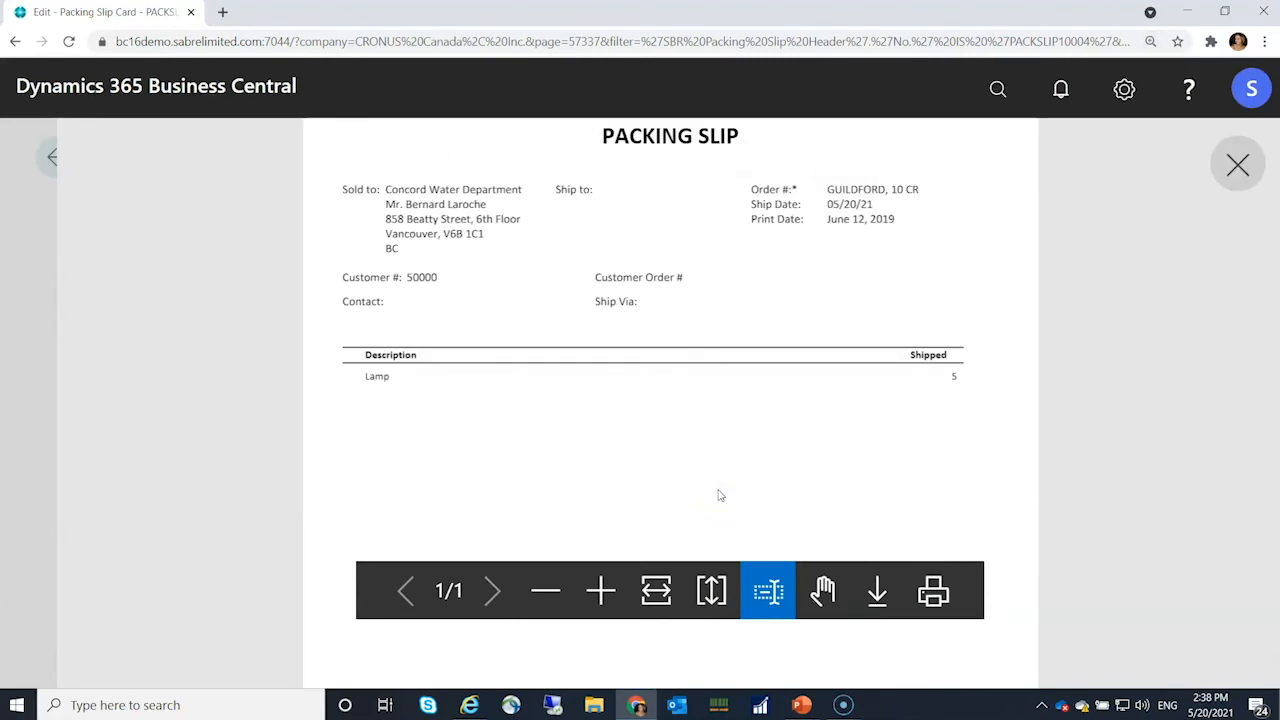
click(1150, 42)
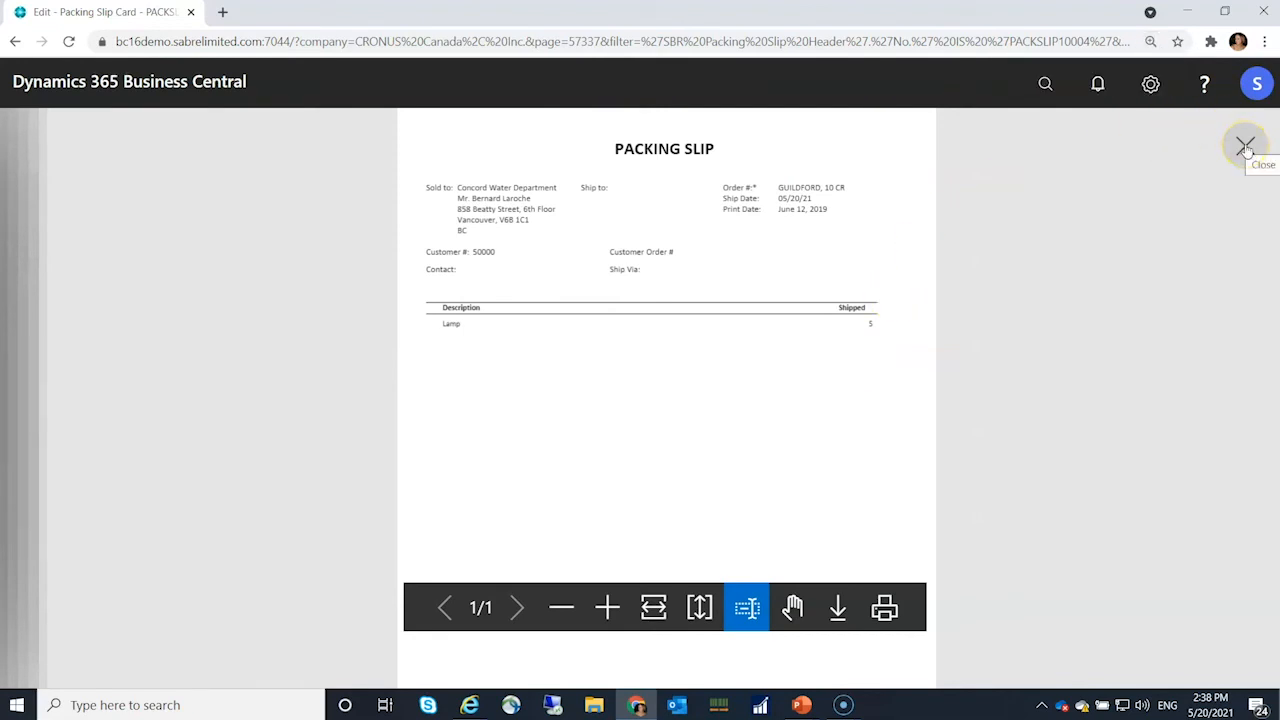
click(1246, 144)
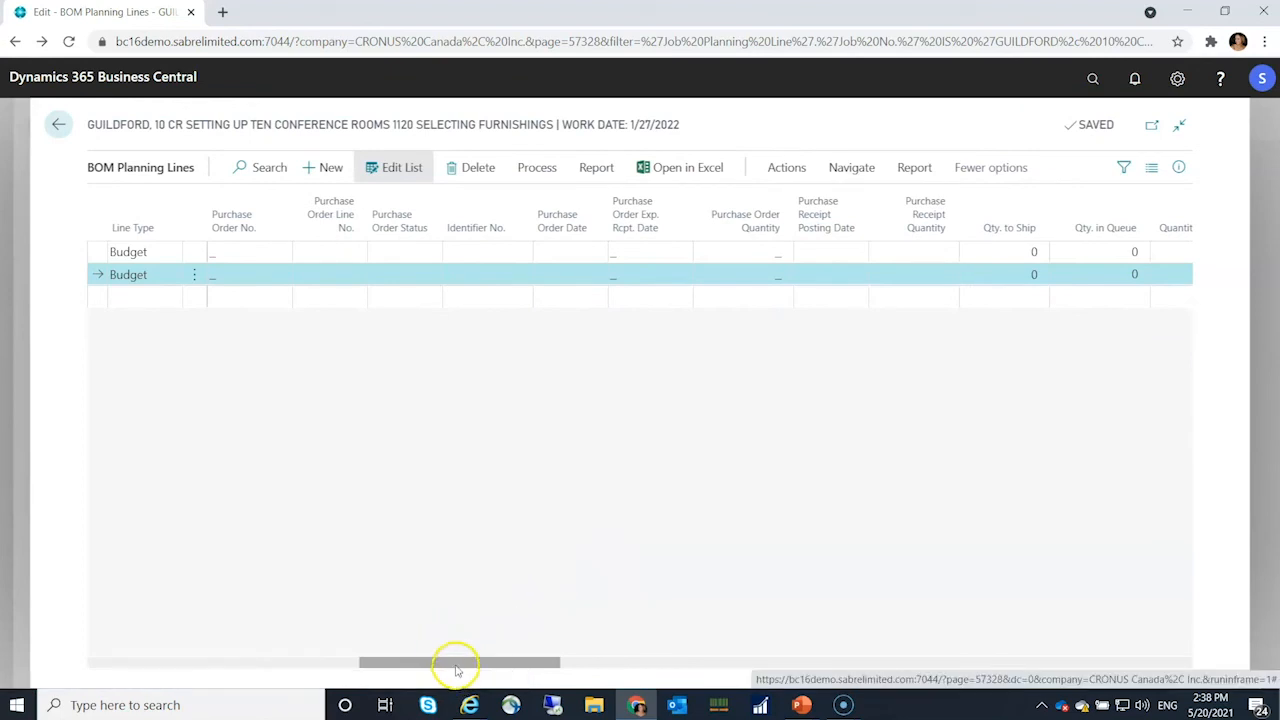
scroll(right, 3)
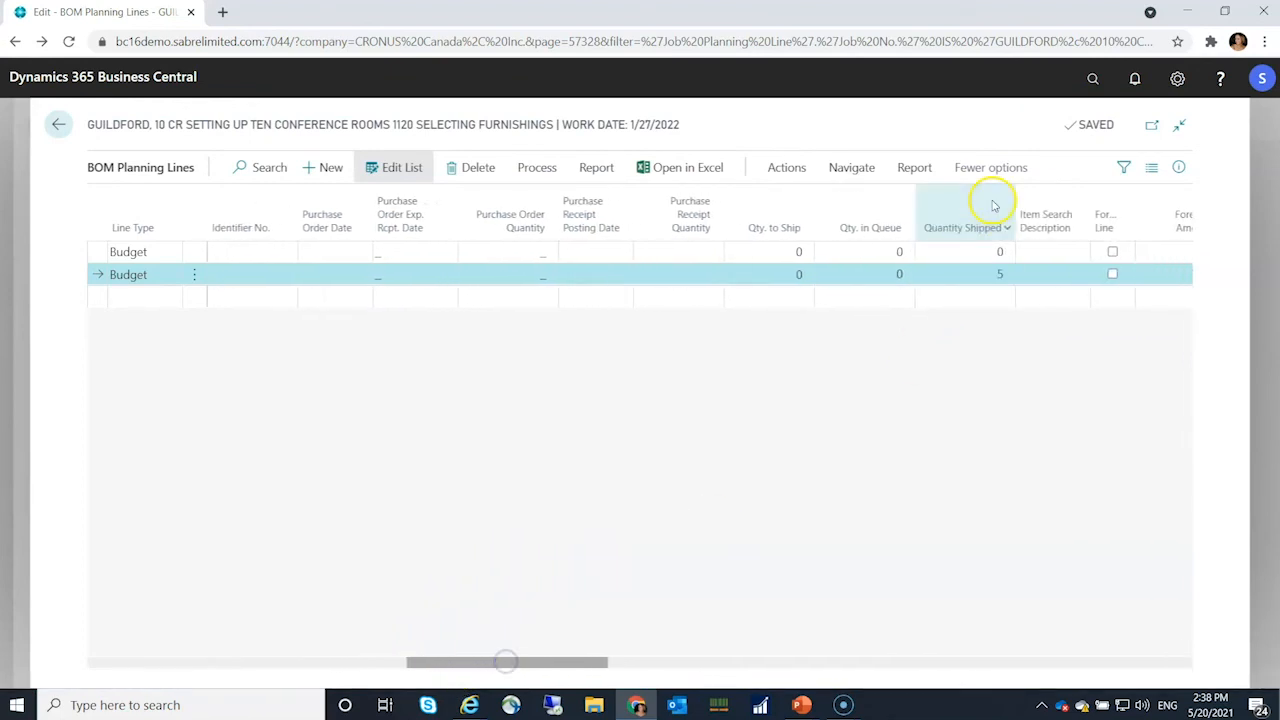
mouse_move(930, 204)
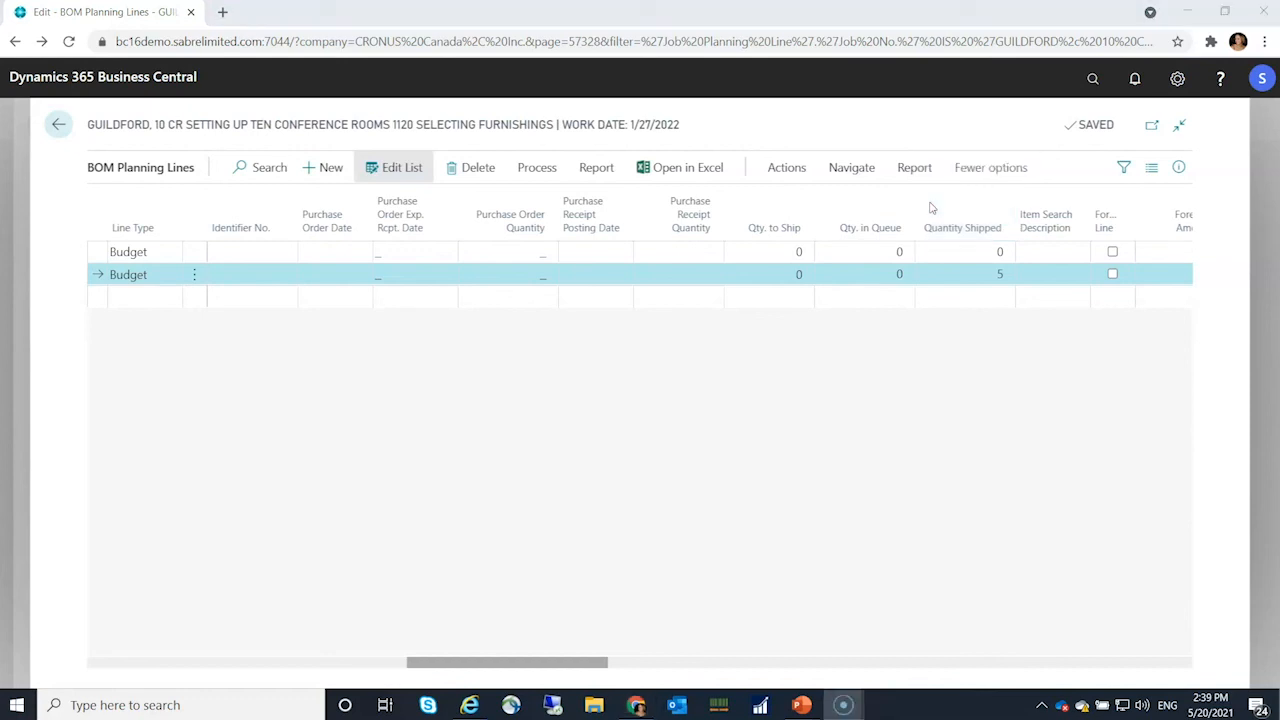
mouse_move(1144, 104)
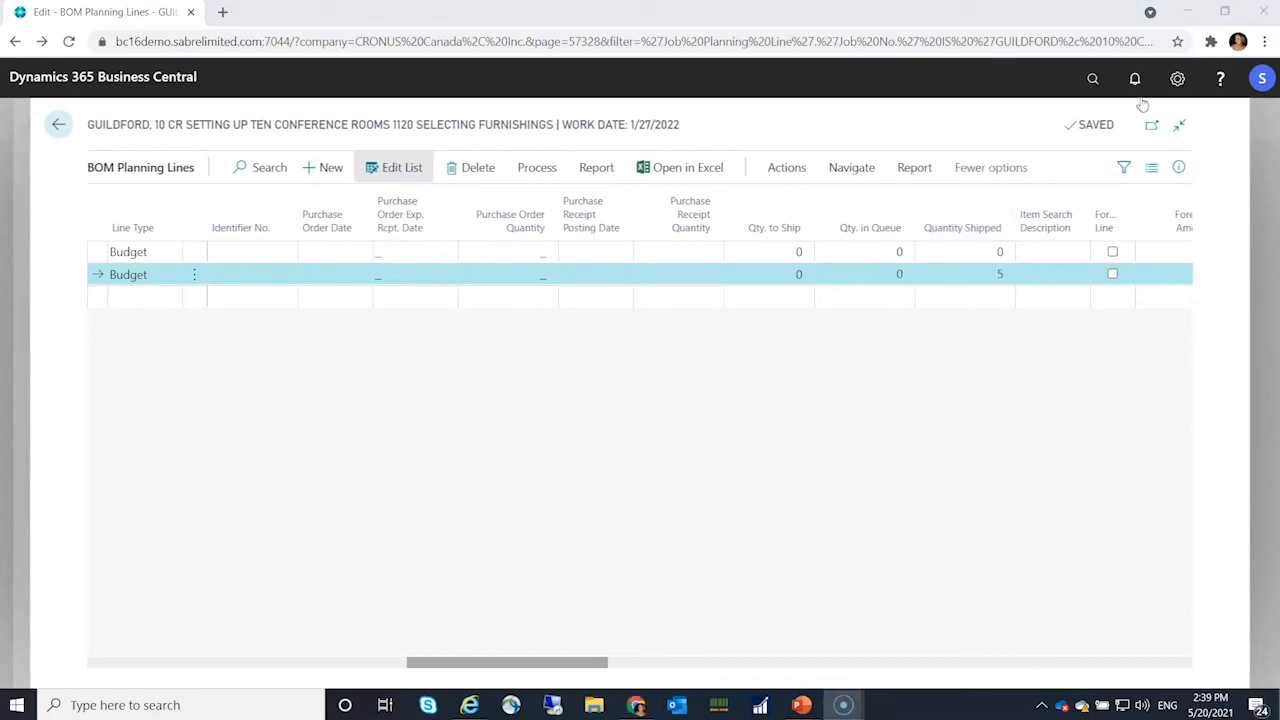
mouse_move(864, 156)
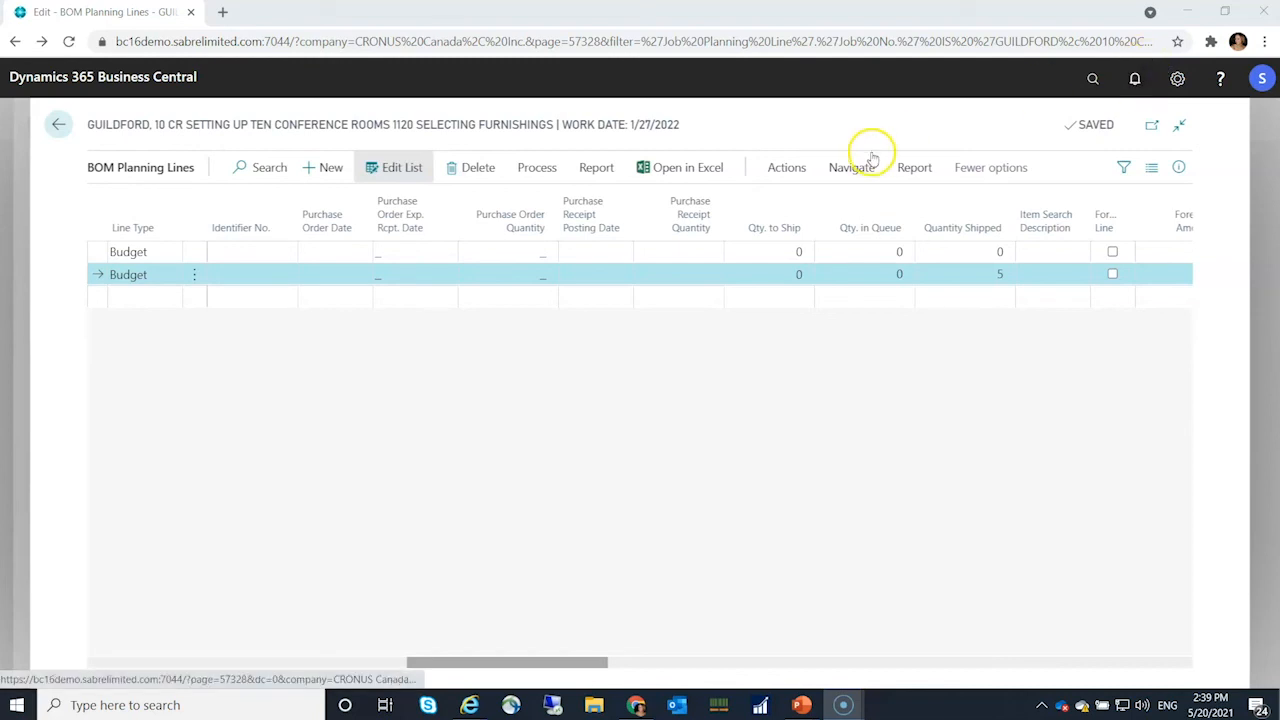